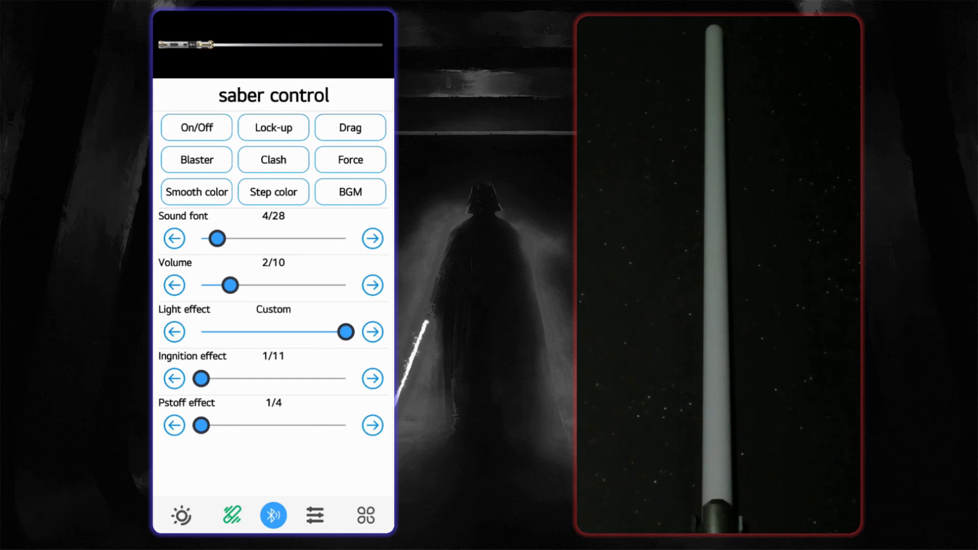
# Step: Ignite the red blade to check it, switch it off, and open the blade parameter settings
pyautogui.click(197, 127)
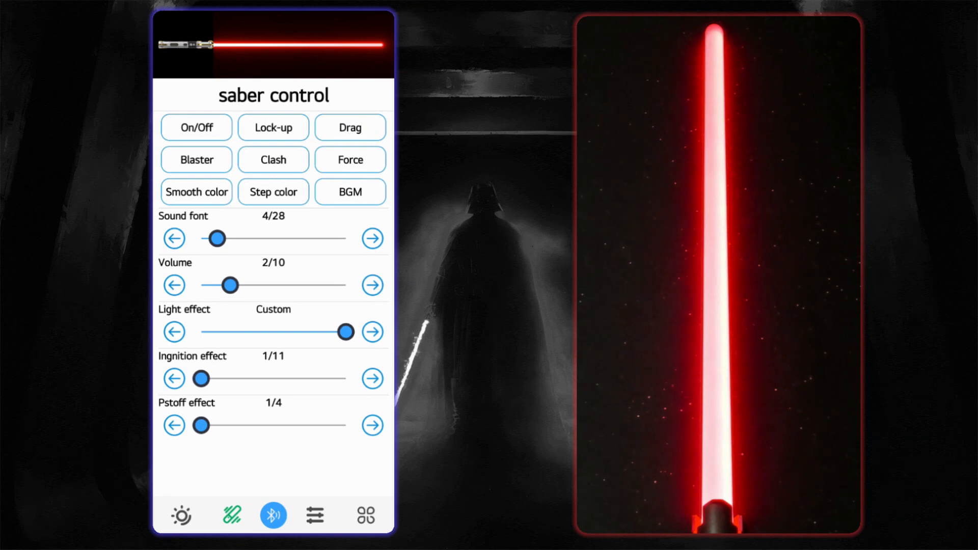
pyautogui.click(195, 128)
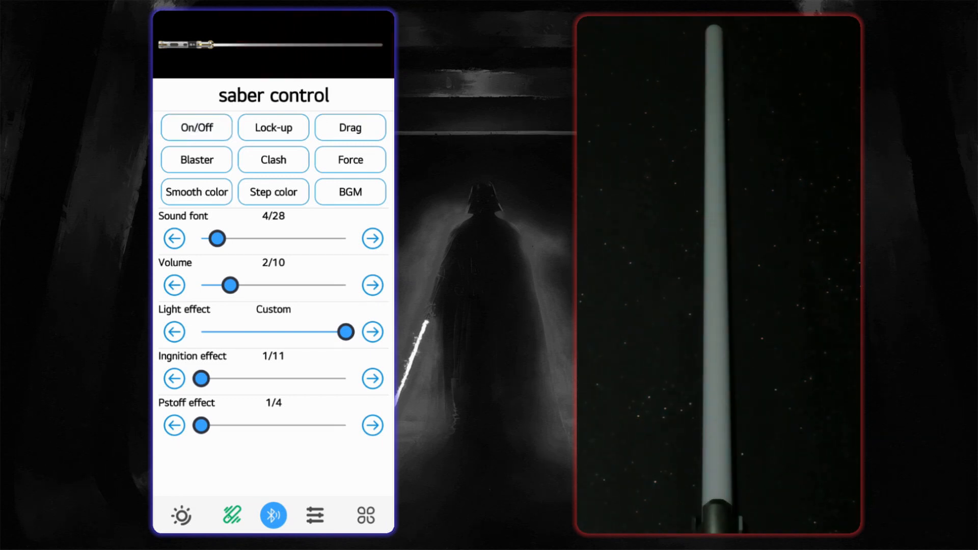
pyautogui.click(315, 515)
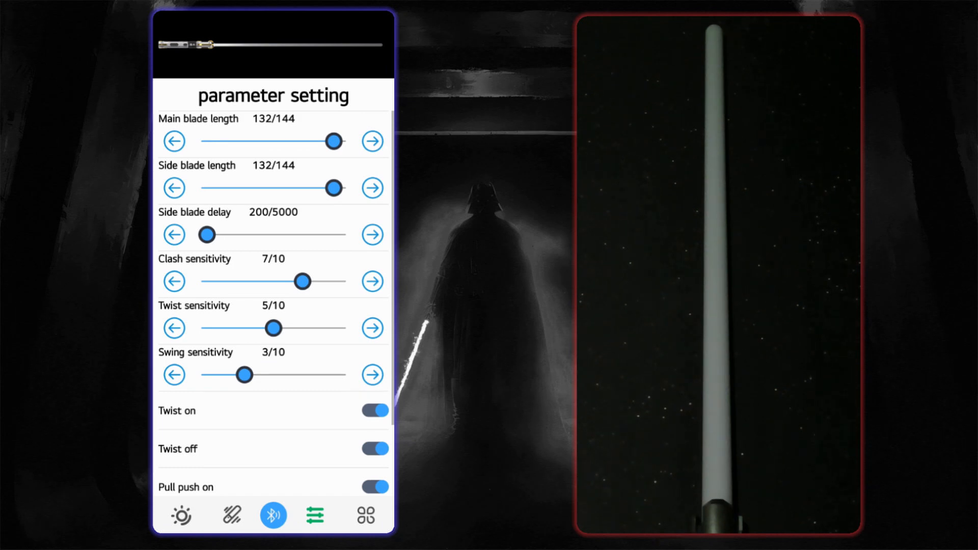
# Step: Drag the main blade length slider to about 95 while previewing the lit red blade
pyautogui.moveTo(335, 141); pyautogui.dragTo(306, 141)
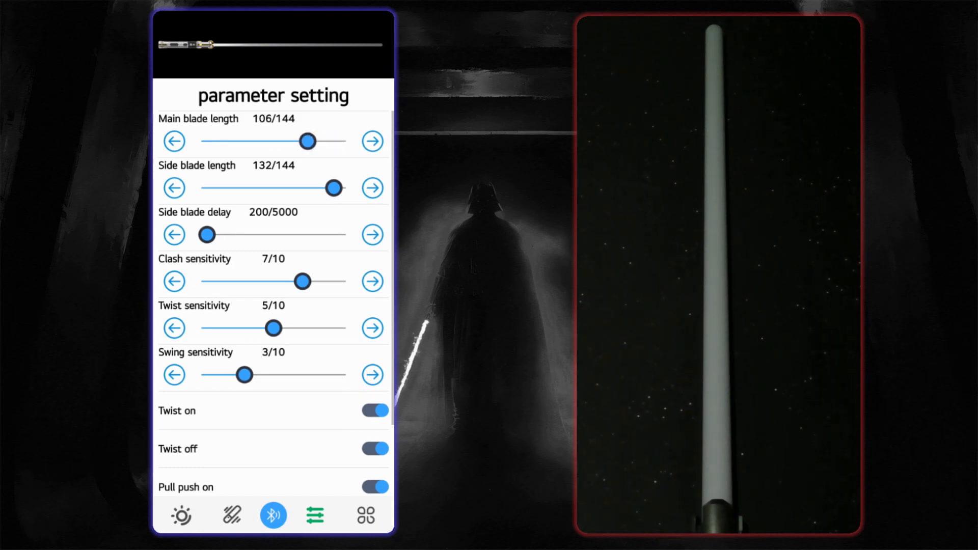
pyautogui.click(232, 515)
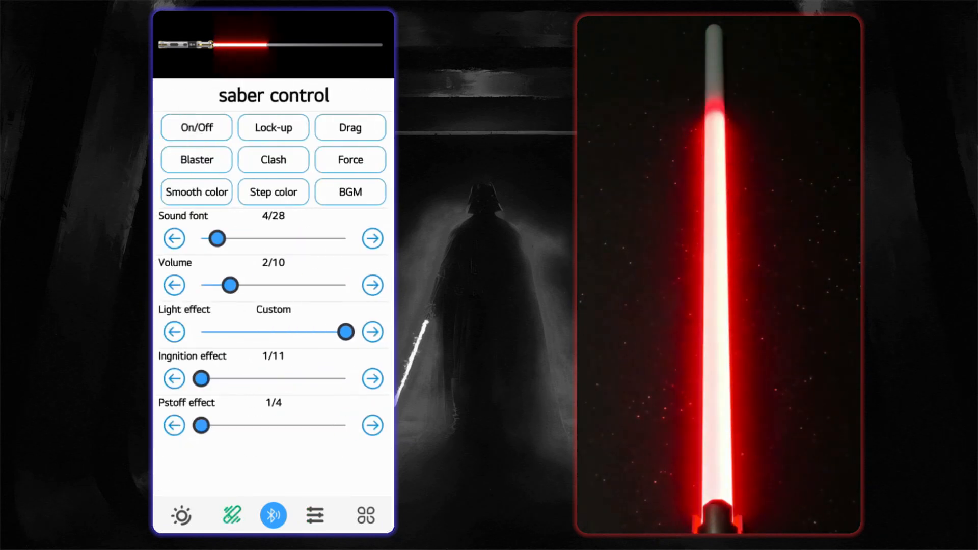
pyautogui.click(314, 515)
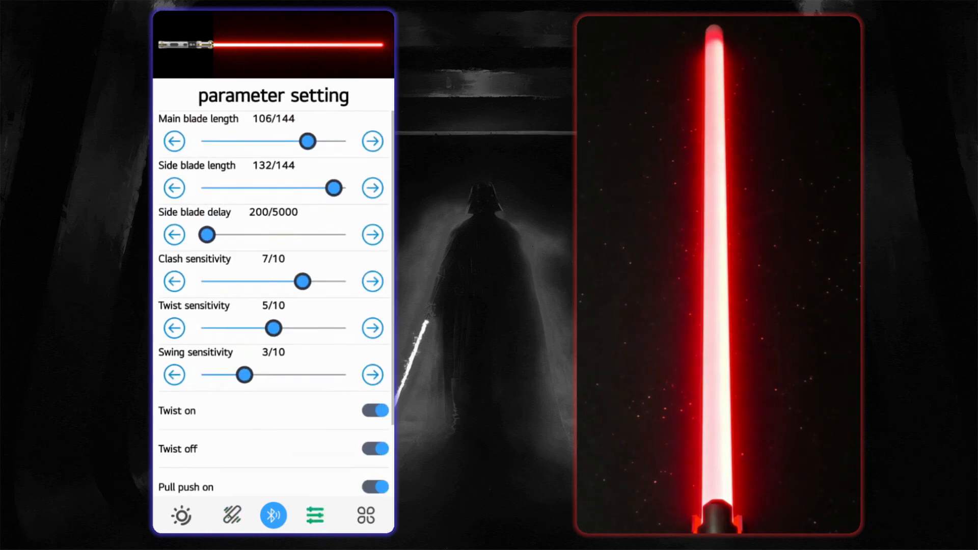
pyautogui.moveTo(306, 141); pyautogui.dragTo(257, 141)
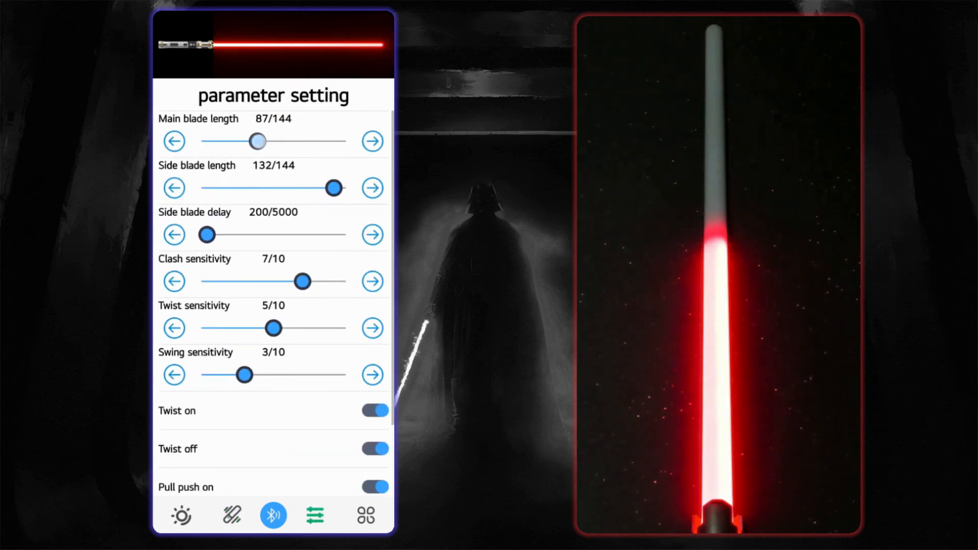
pyautogui.moveTo(258, 141); pyautogui.dragTo(297, 141)
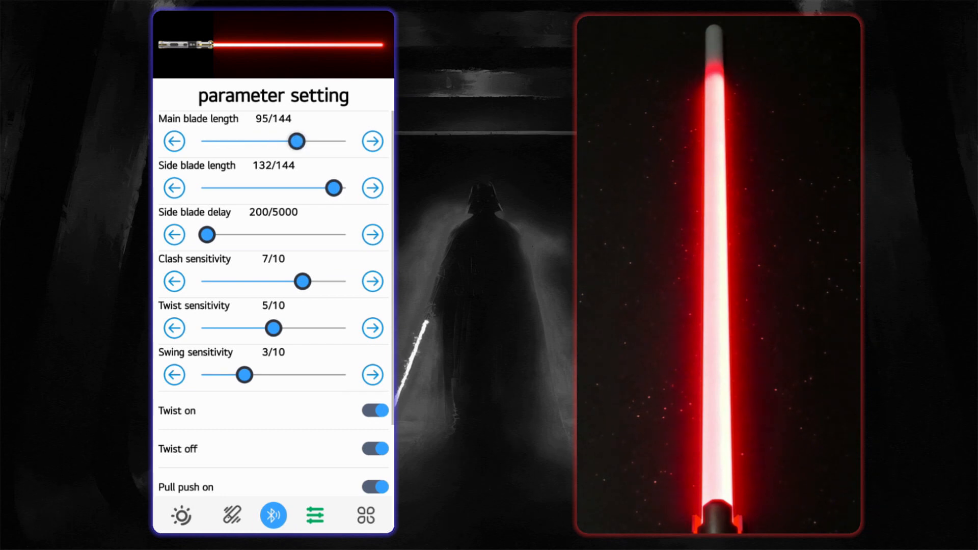
# Step: Fine-tune the main blade length with the arrow buttons until it reads 110/144
pyautogui.click(372, 142)
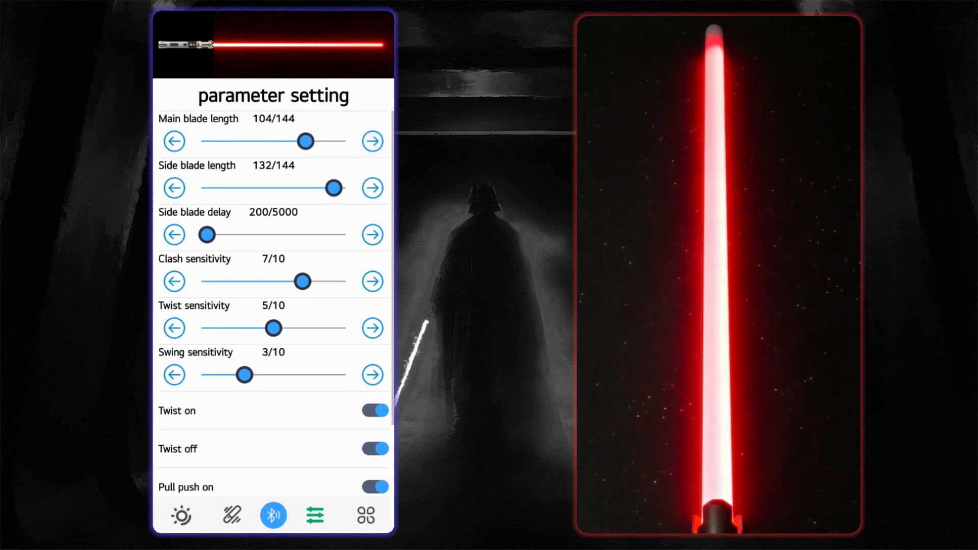
pyautogui.click(372, 141)
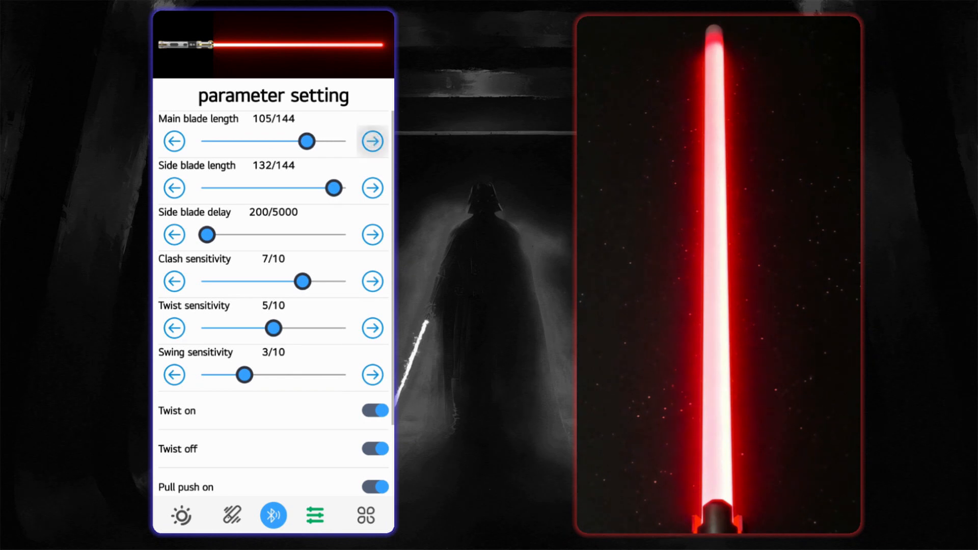
pyautogui.click(372, 140)
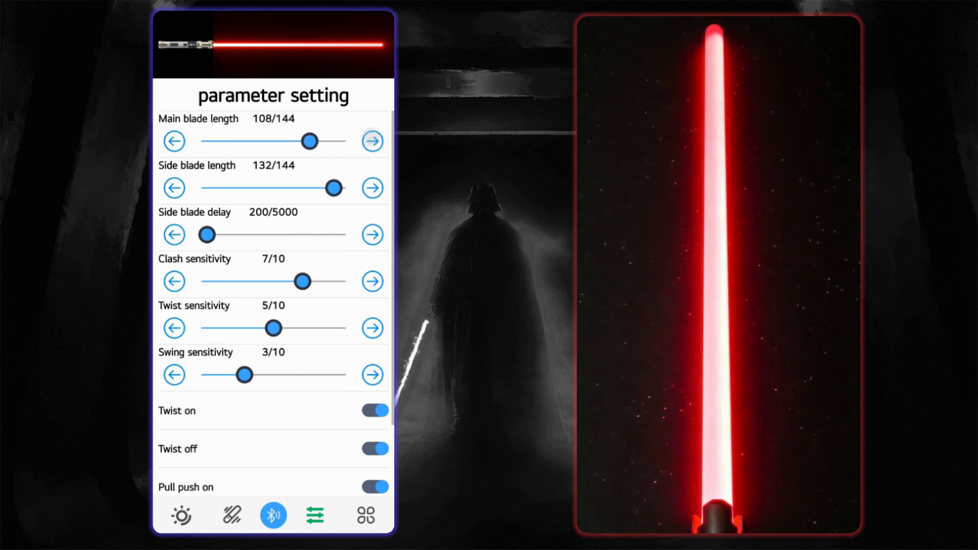
pyautogui.click(372, 141)
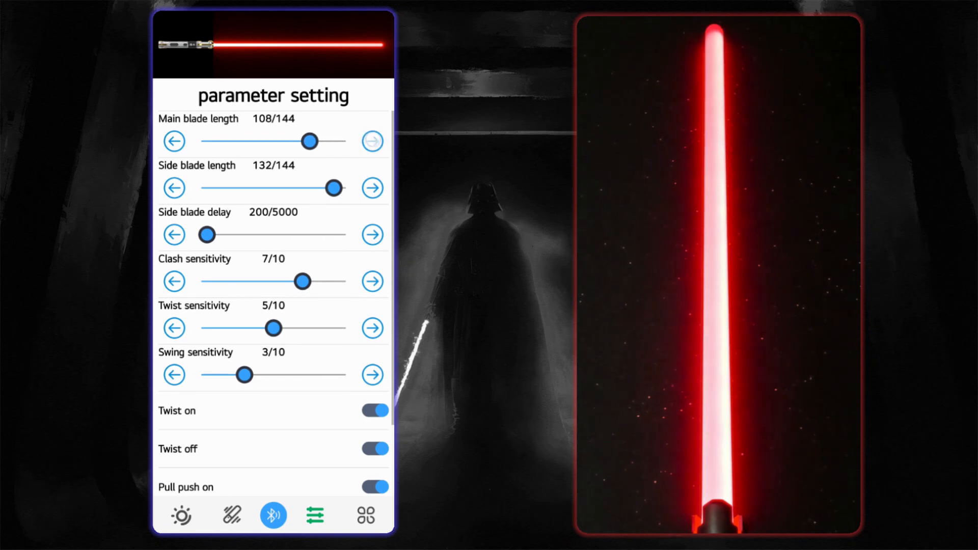
pyautogui.click(372, 141)
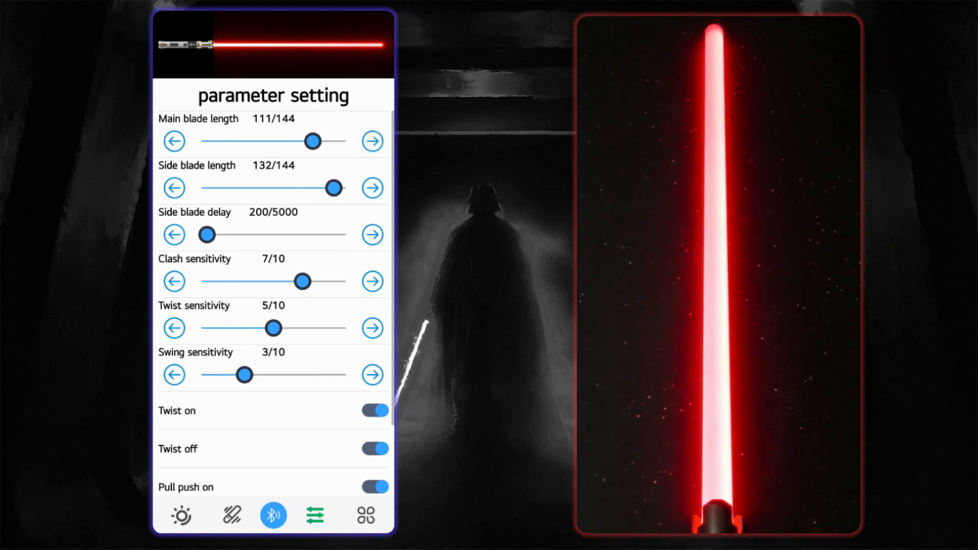
pyautogui.click(372, 142)
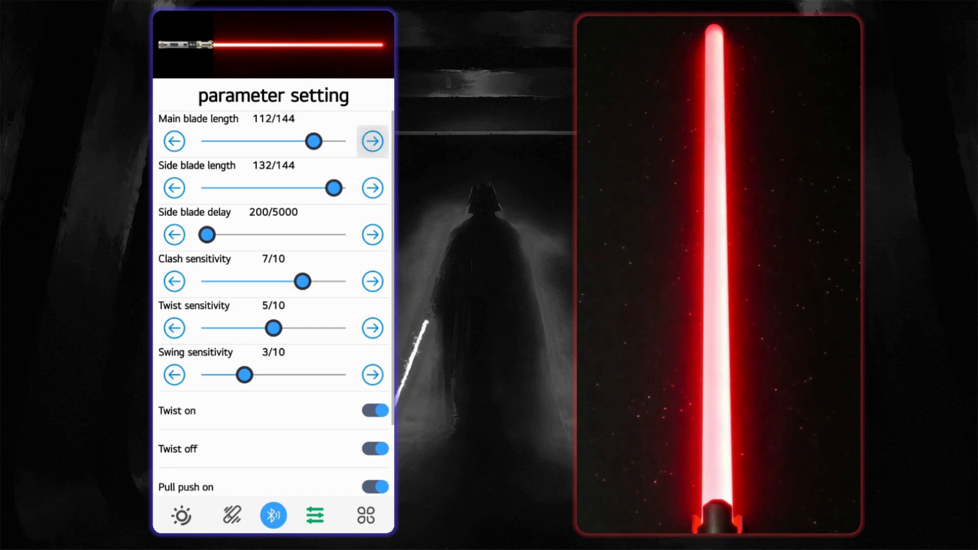
pyautogui.click(173, 141)
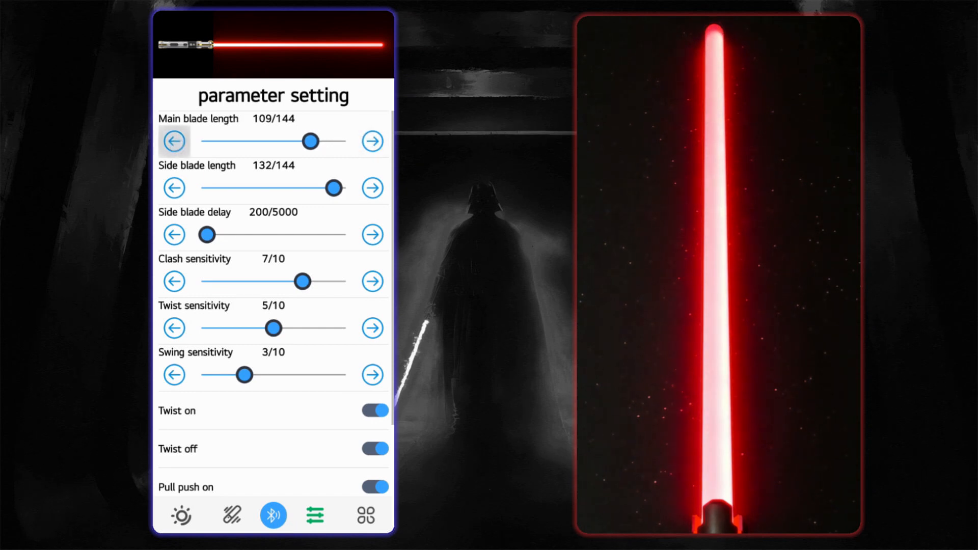
pyautogui.click(372, 141)
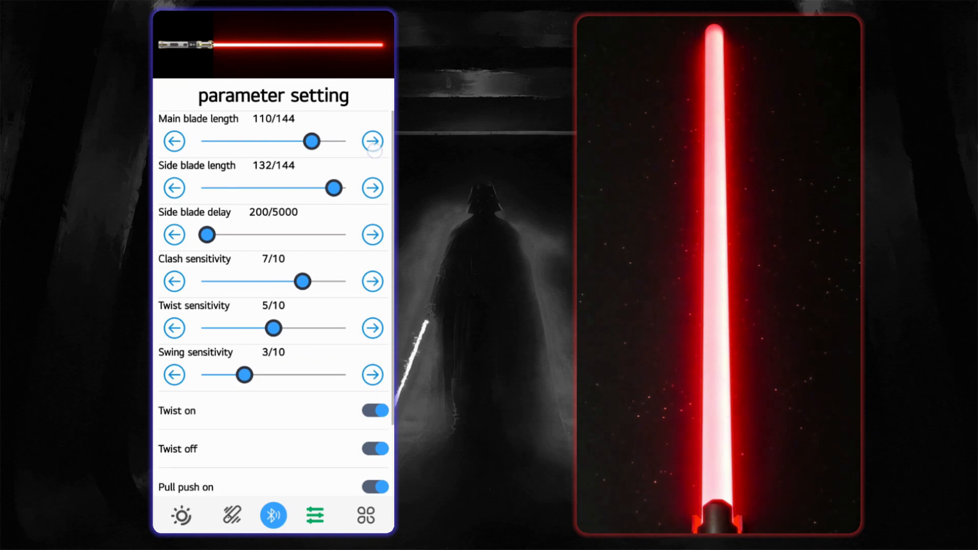
pyautogui.click(371, 142)
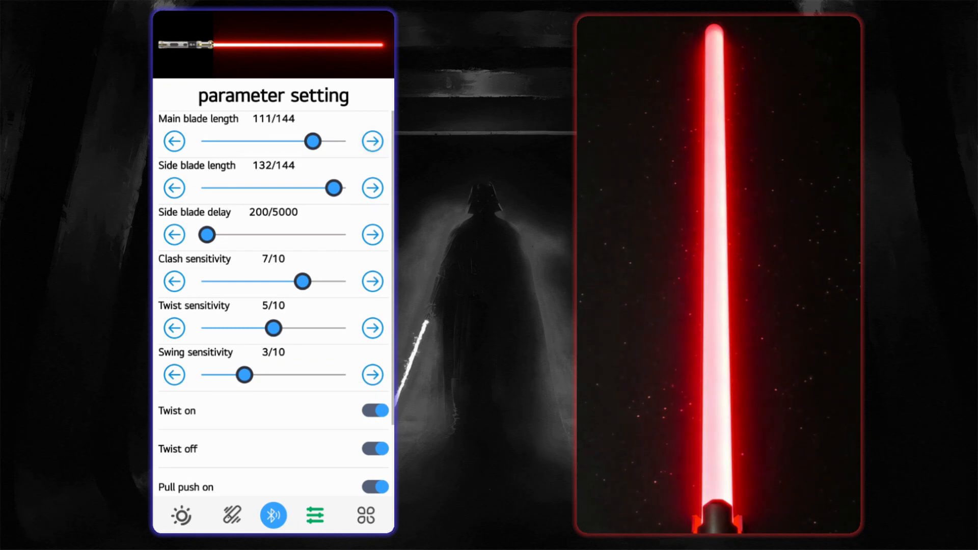
pyautogui.click(175, 141)
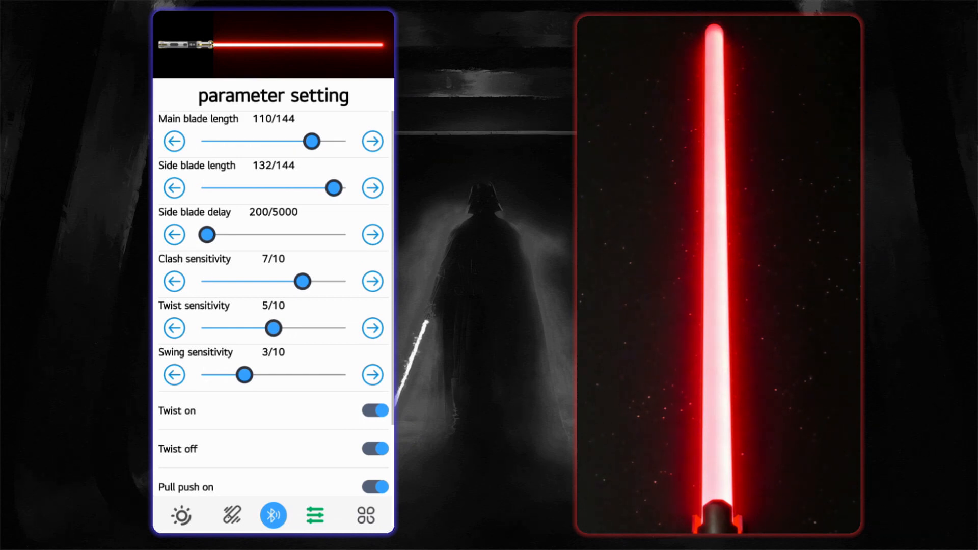
# Step: Open the Drag light effect in the light frame editor
pyautogui.click(232, 514)
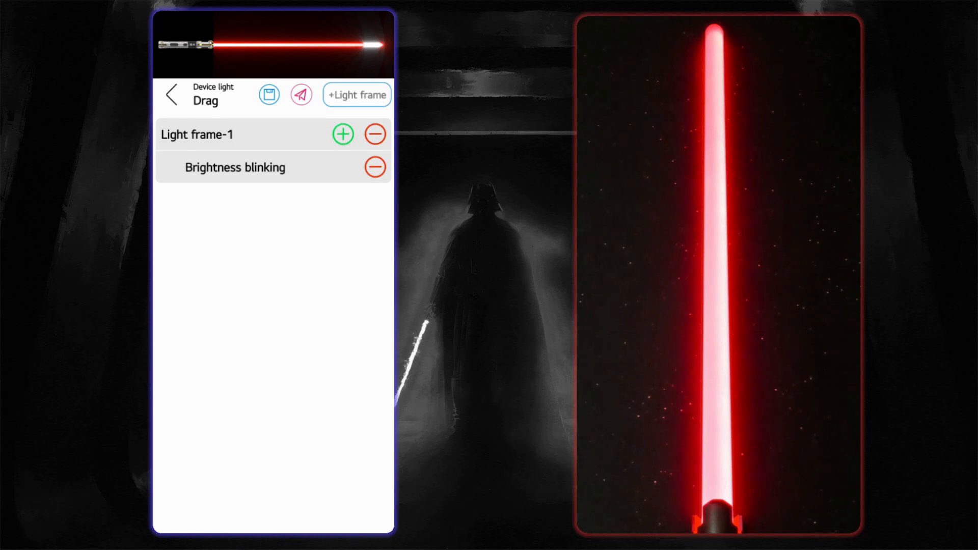
# Step: Set Light frame-1's white tip to length 20 and position 80, then confirm
pyautogui.click(237, 134)
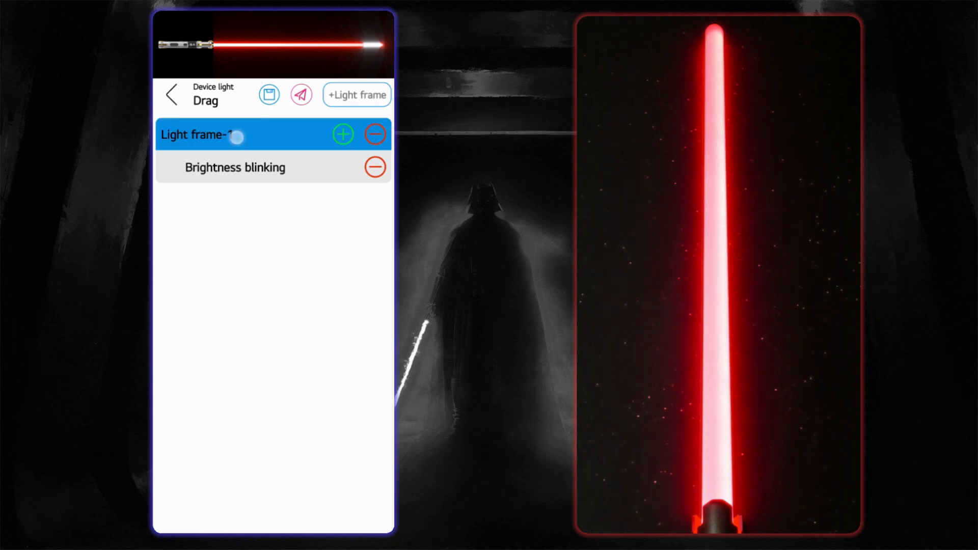
pyautogui.click(233, 134)
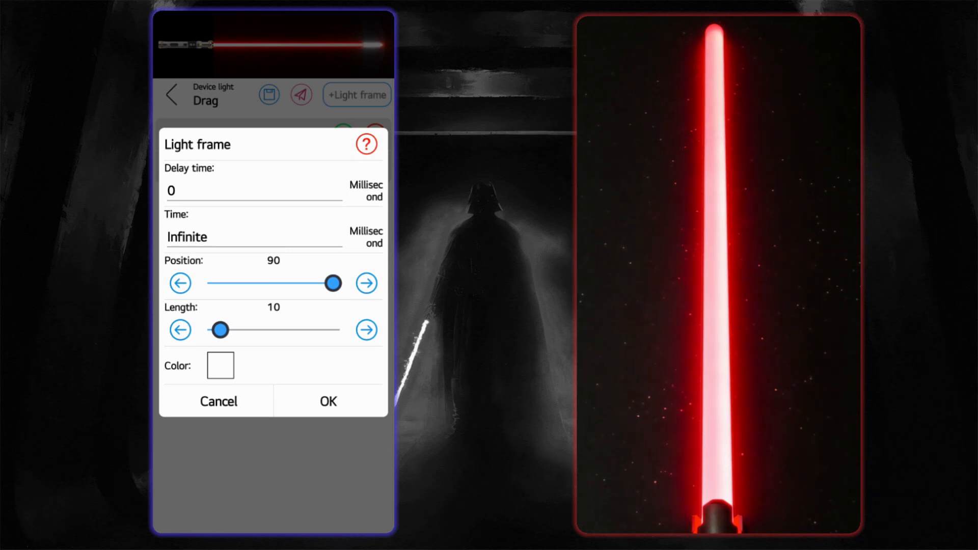
pyautogui.click(367, 330)
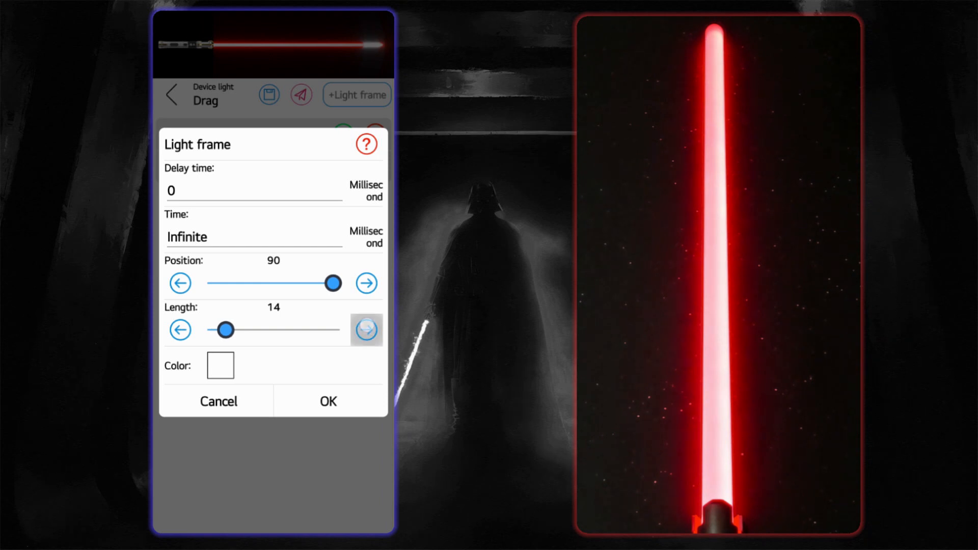
pyautogui.click(366, 330)
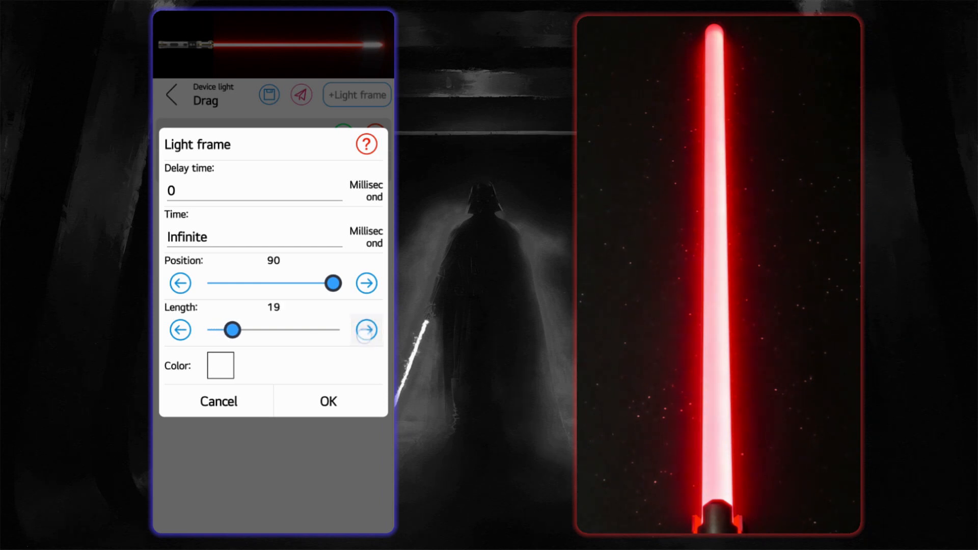
pyautogui.click(366, 331)
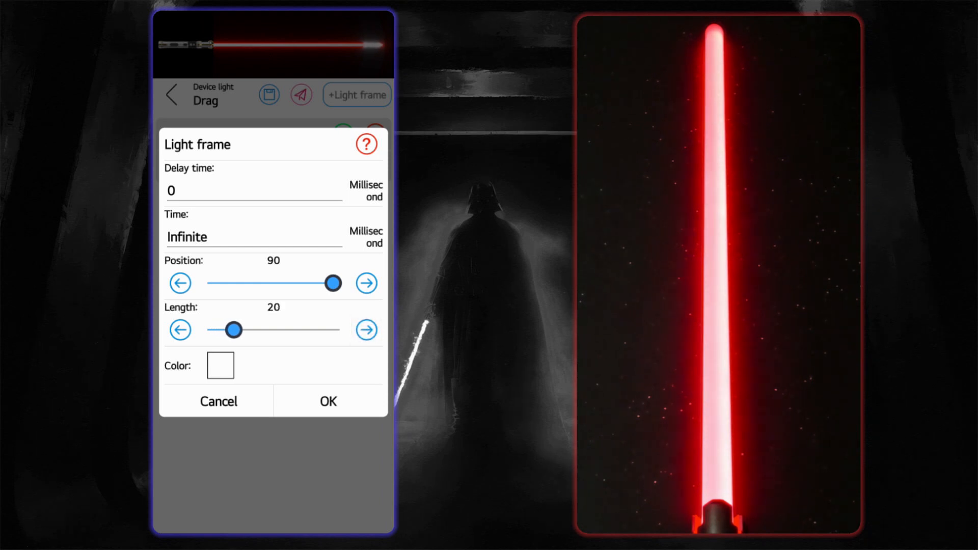
pyautogui.click(181, 283)
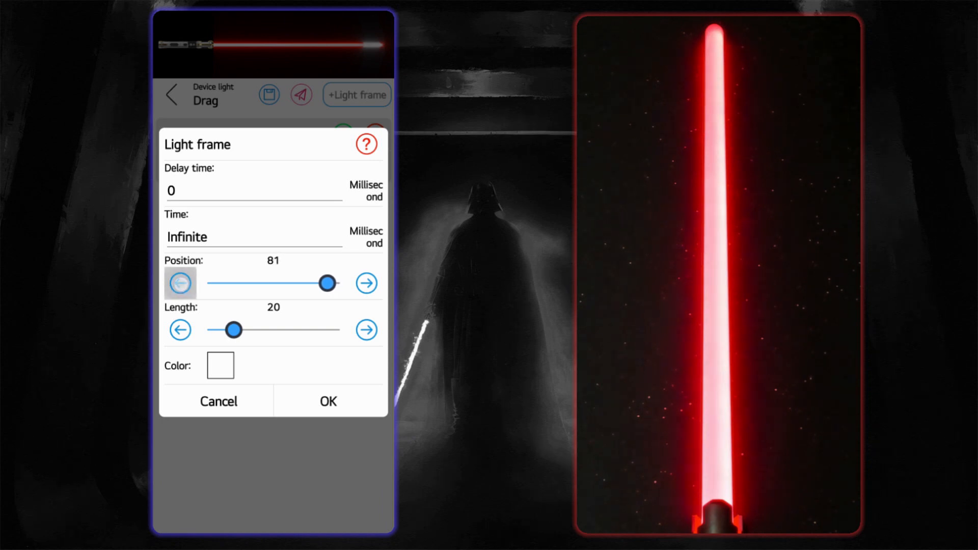
pyautogui.click(180, 283)
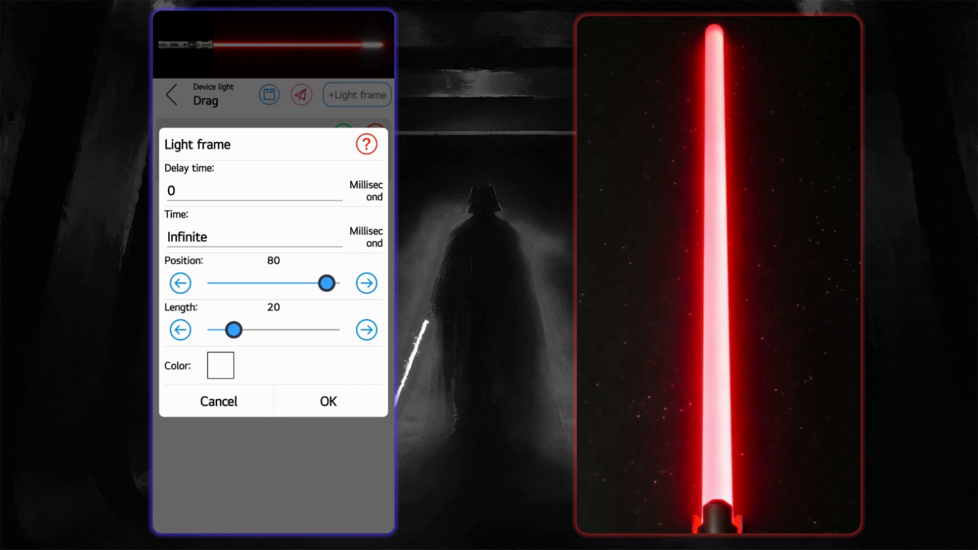
pyautogui.click(328, 401)
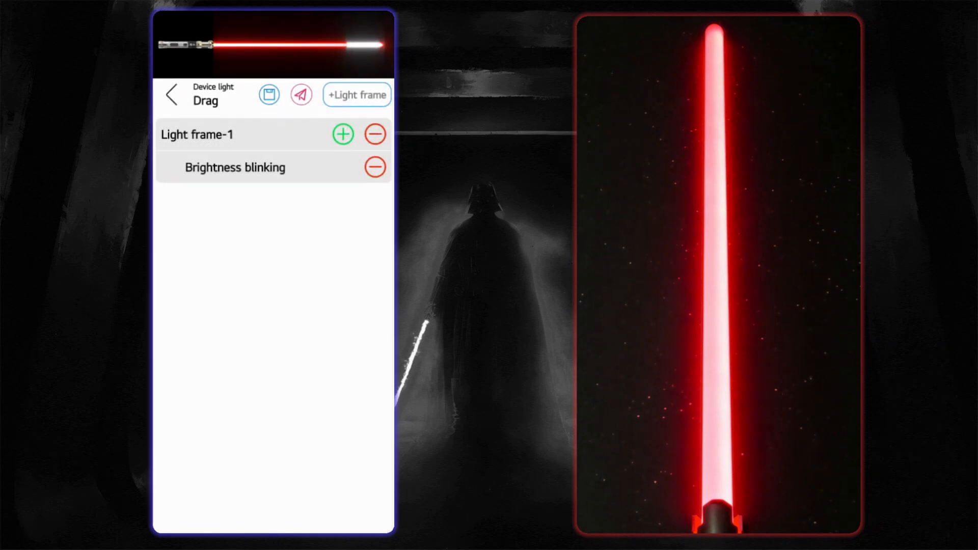
pyautogui.click(301, 95)
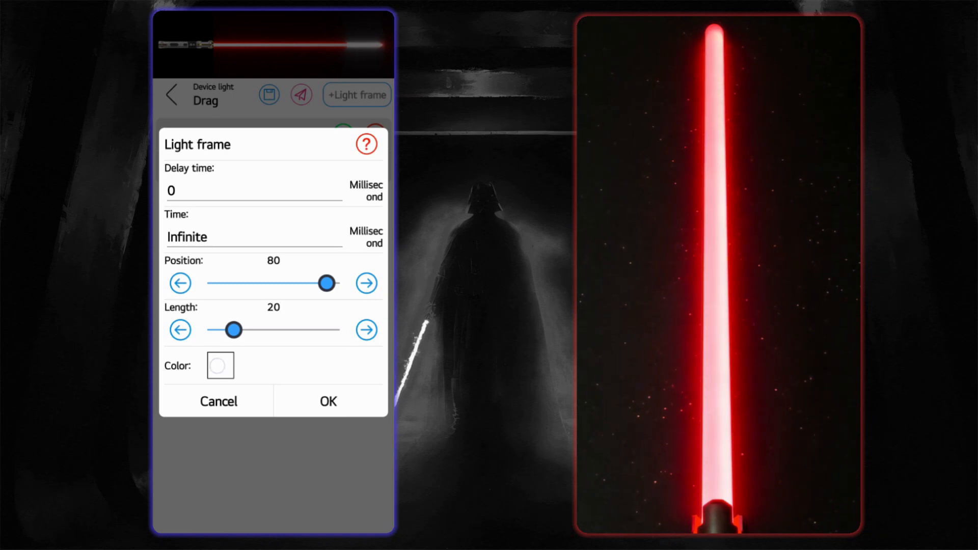
pyautogui.click(220, 365)
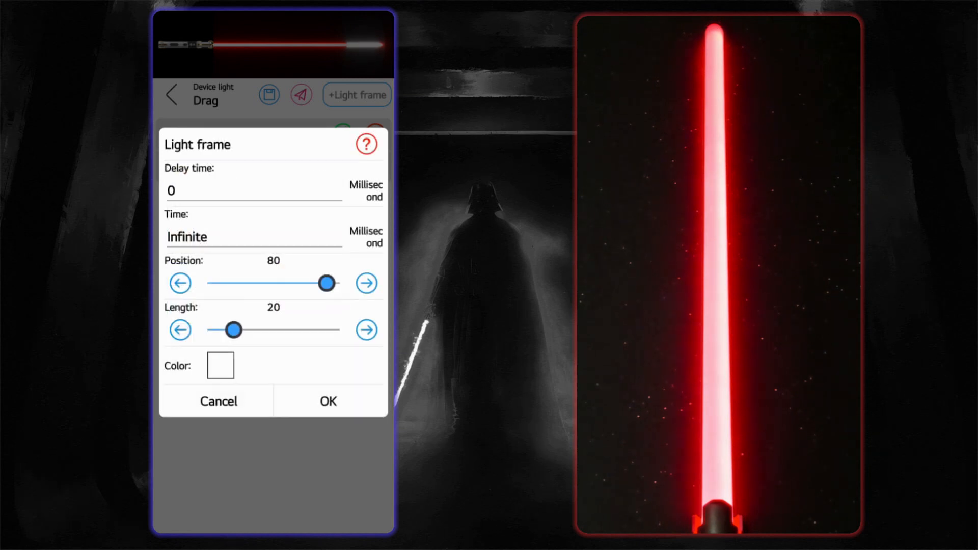
pyautogui.click(327, 400)
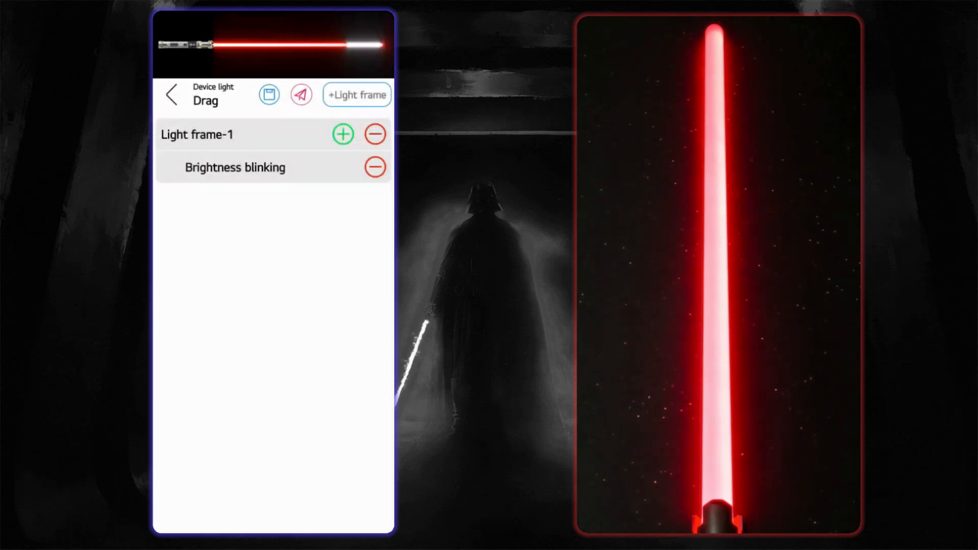
# Step: Set the brightness blinking frequency to 20 ms timing and confirm it
pyautogui.click(234, 167)
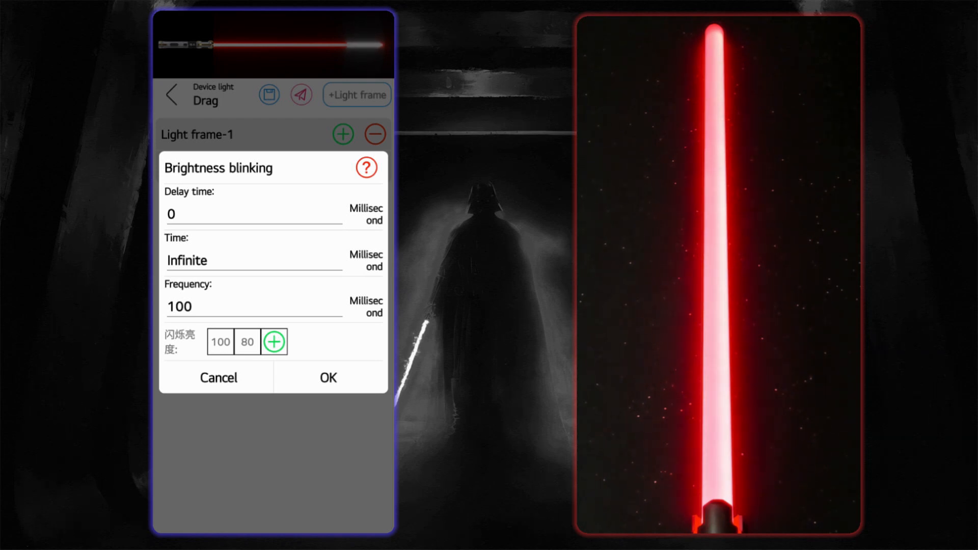
pyautogui.click(245, 341)
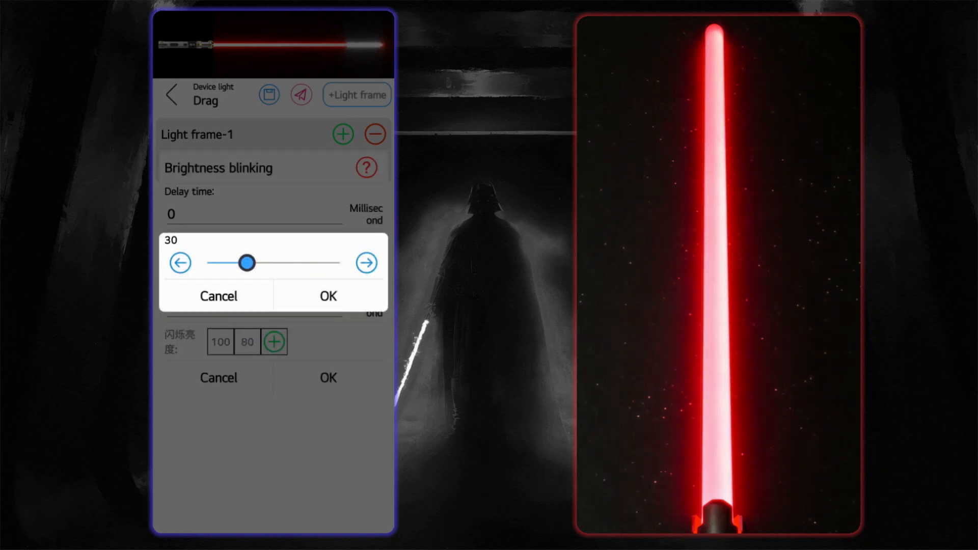
pyautogui.click(327, 295)
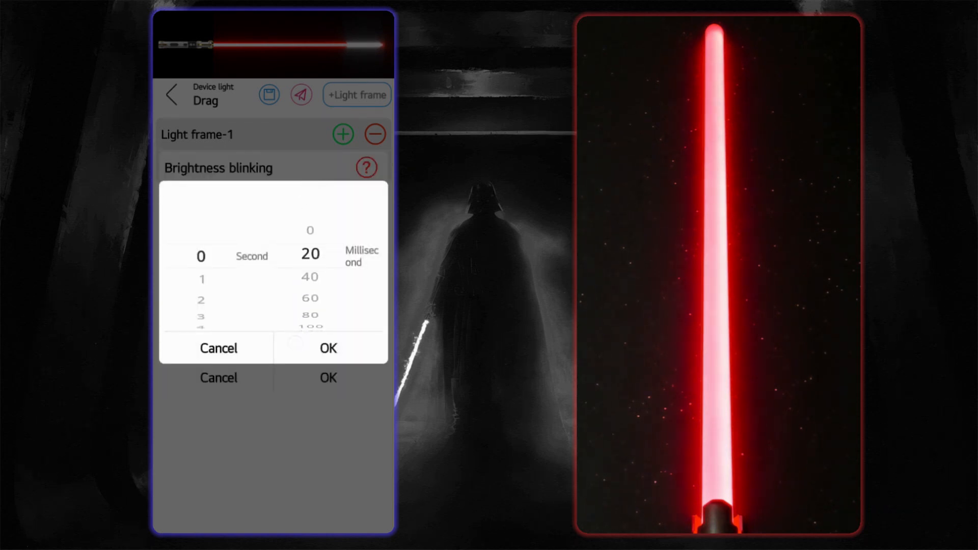
pyautogui.click(327, 347)
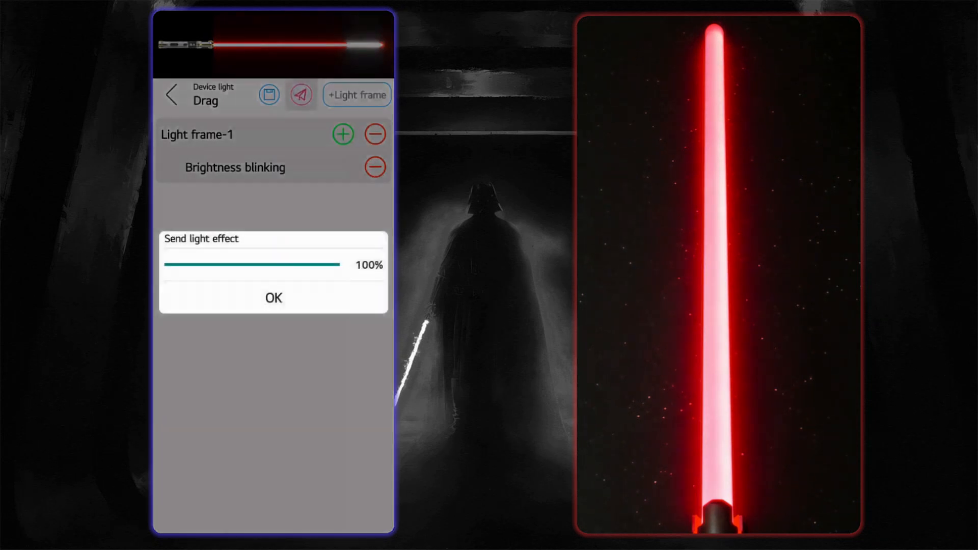
# Step: Dismiss the send-complete notice for the Drag effect
pyautogui.click(272, 297)
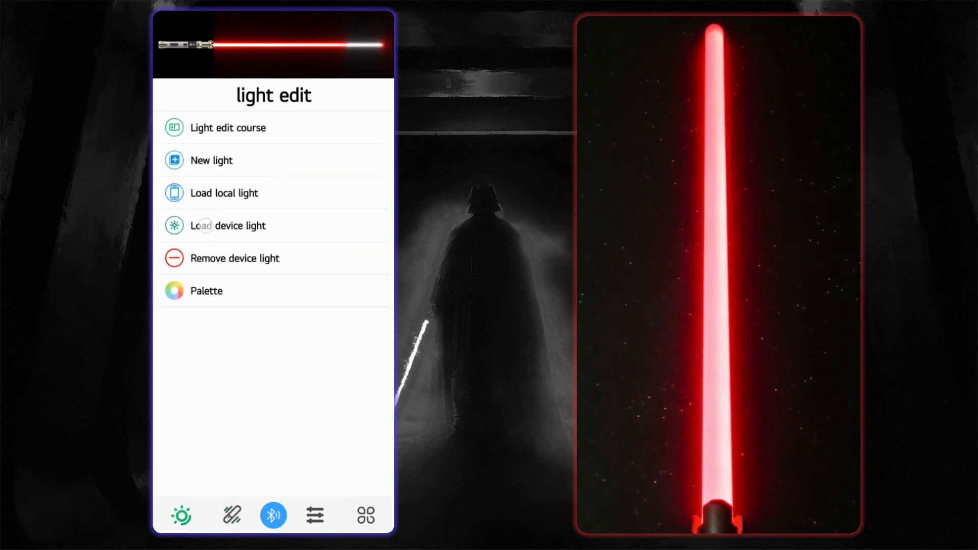
# Step: Reload Drag from the saber and set Light frame-1's tip to position 90, length 11
pyautogui.click(227, 225)
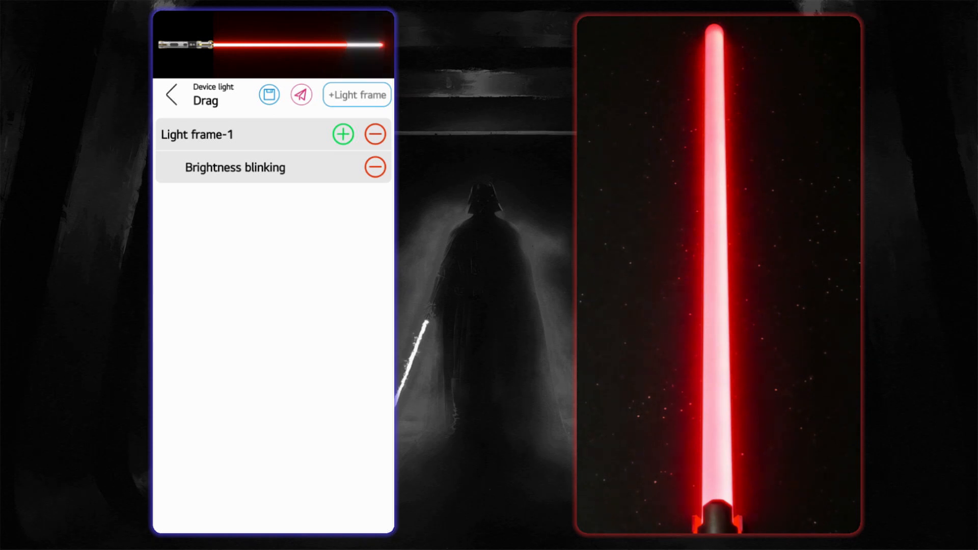
pyautogui.click(211, 134)
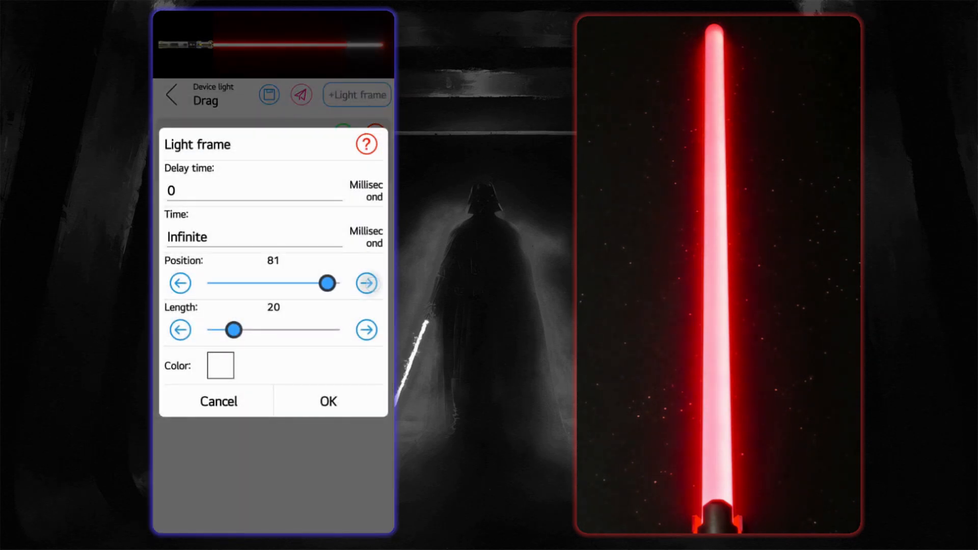
pyautogui.click(367, 283)
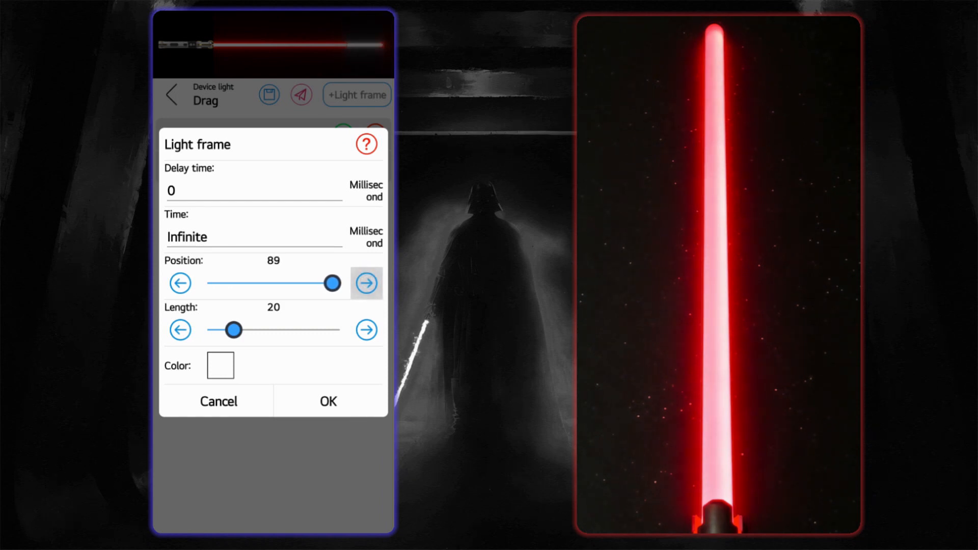
pyautogui.click(180, 329)
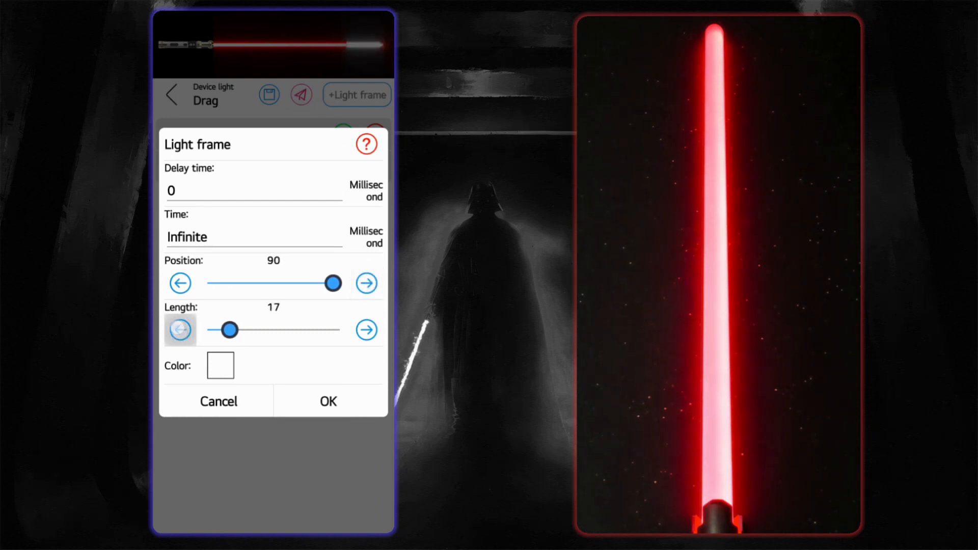
pyautogui.click(180, 330)
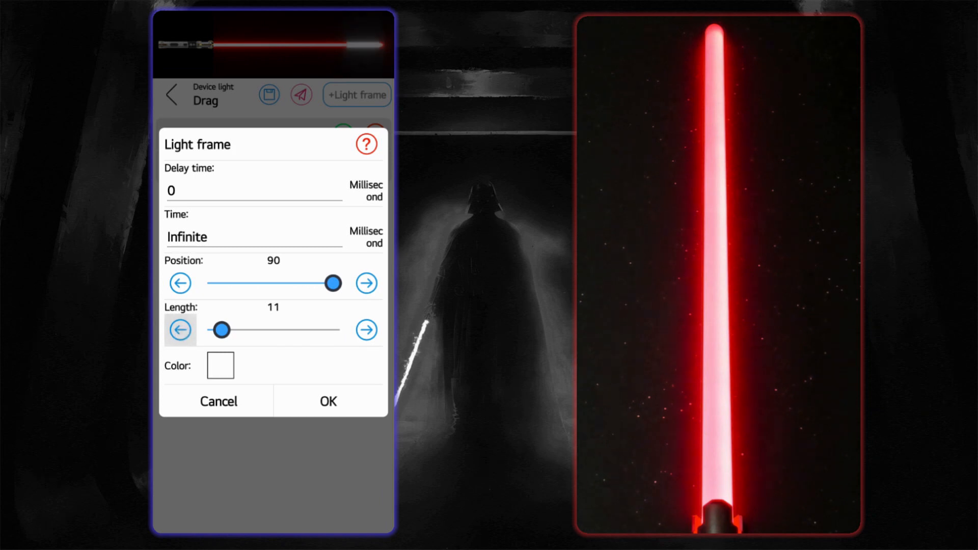
pyautogui.click(328, 400)
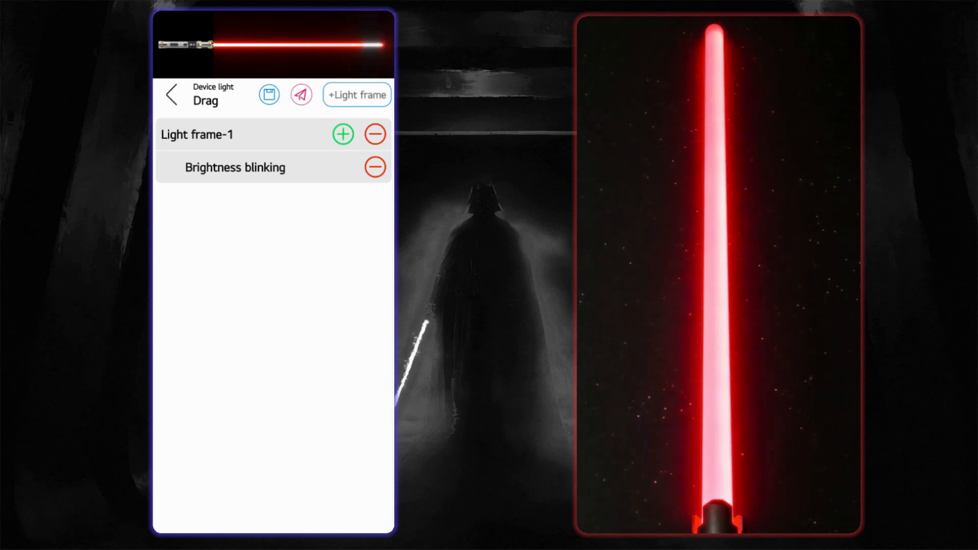
# Step: Add a change-position-and-length animation to Light frame-1 lasting 31000 ms, ending at position 0
pyautogui.click(235, 167)
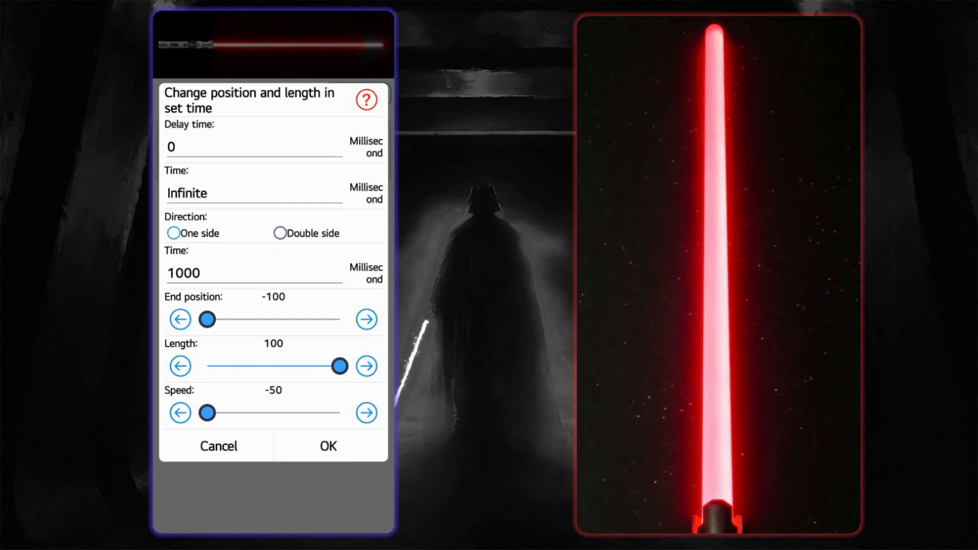
pyautogui.click(249, 192)
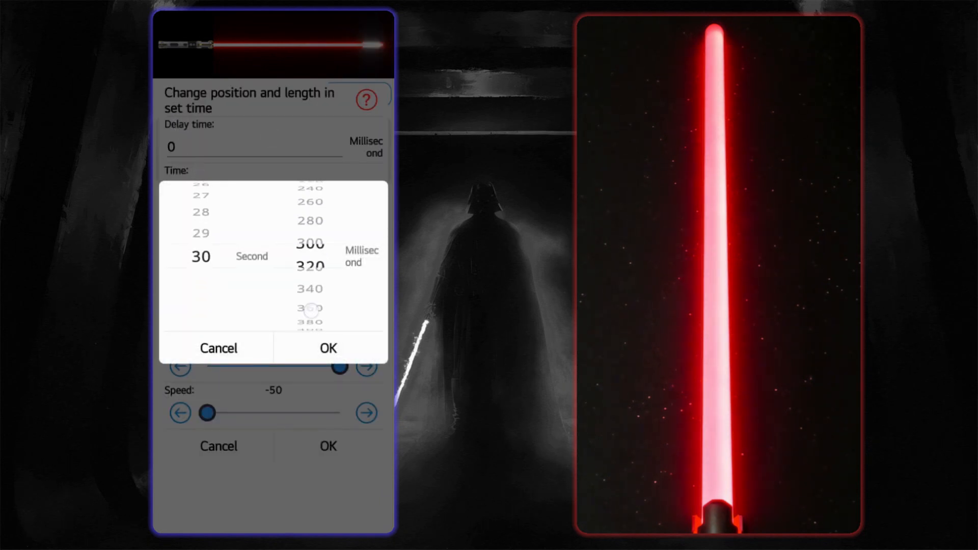
pyautogui.click(328, 347)
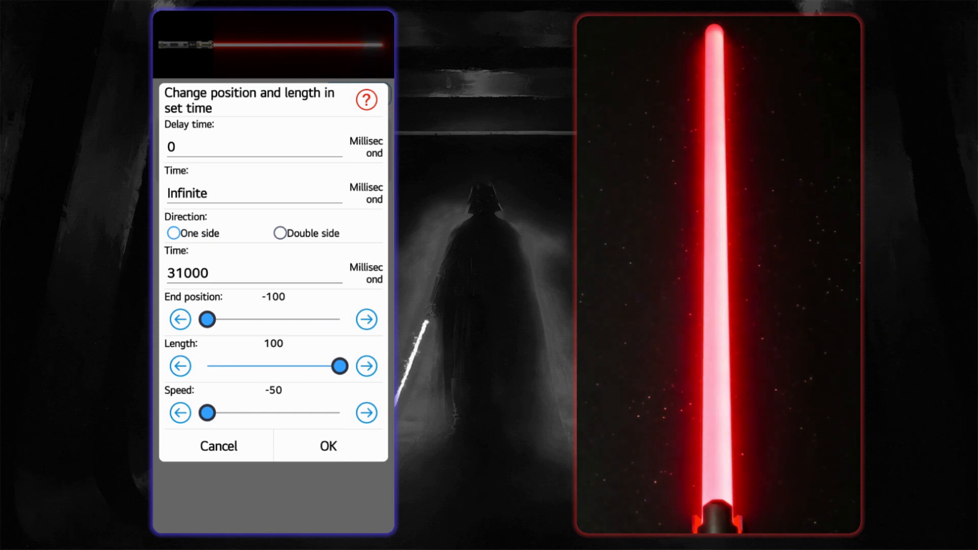
pyautogui.click(327, 445)
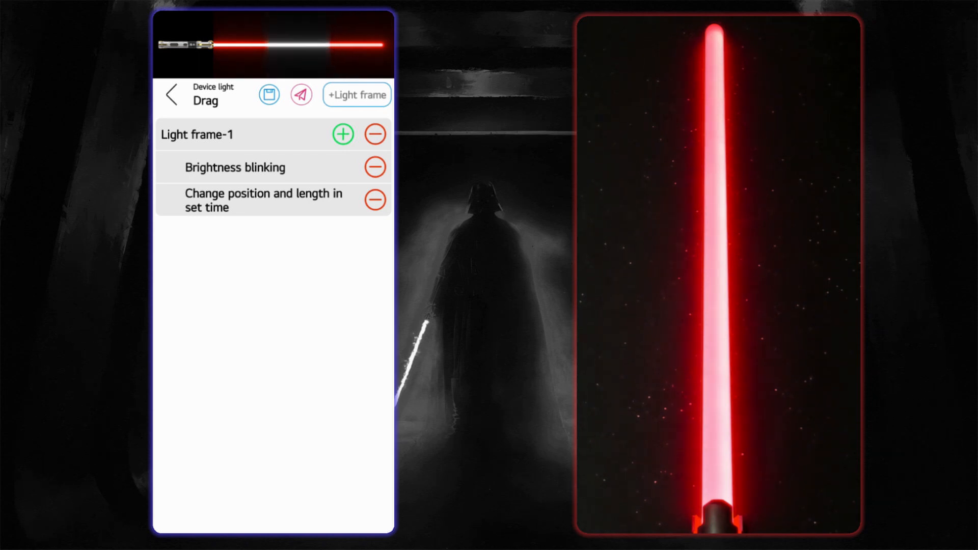
pyautogui.click(262, 200)
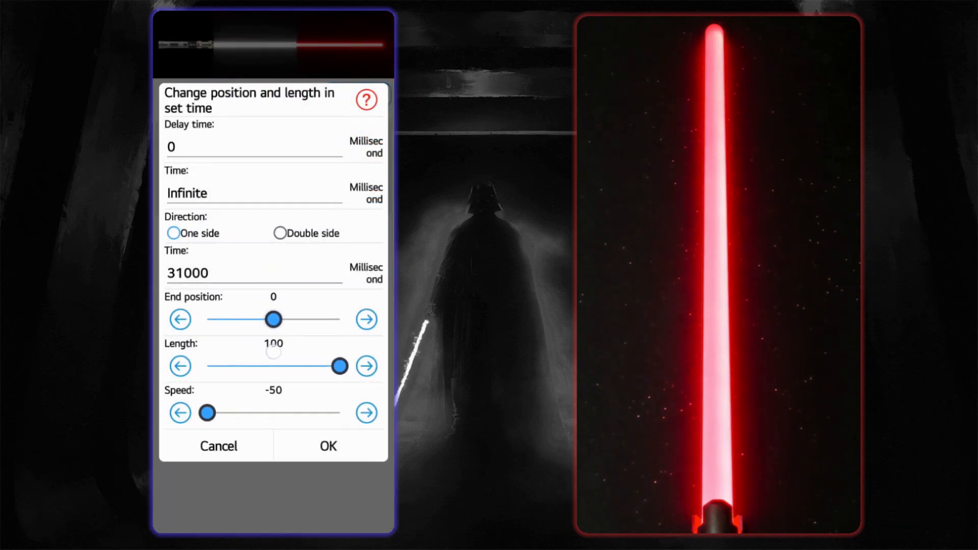
pyautogui.click(327, 446)
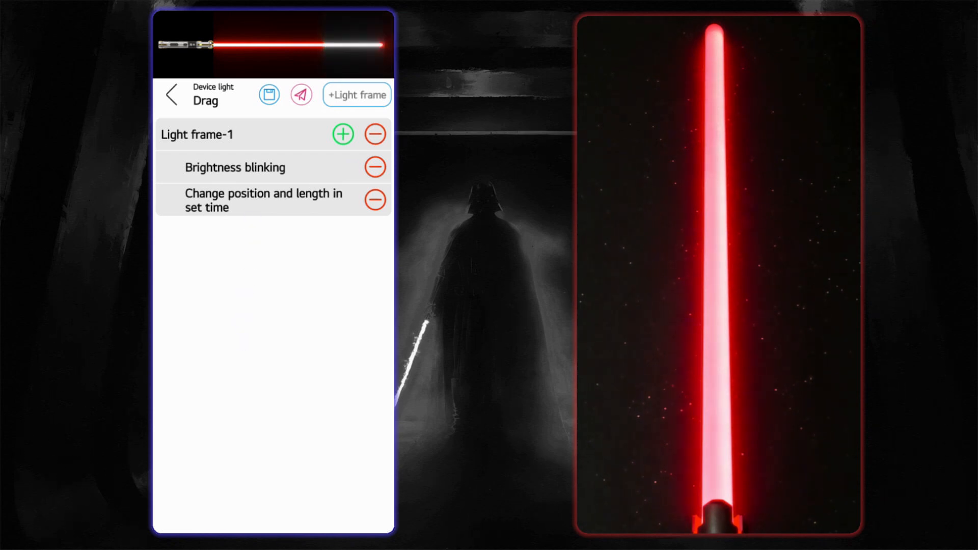
# Step: Save the effect as drag101, send it to the saber, and return to main controls
pyautogui.click(268, 95)
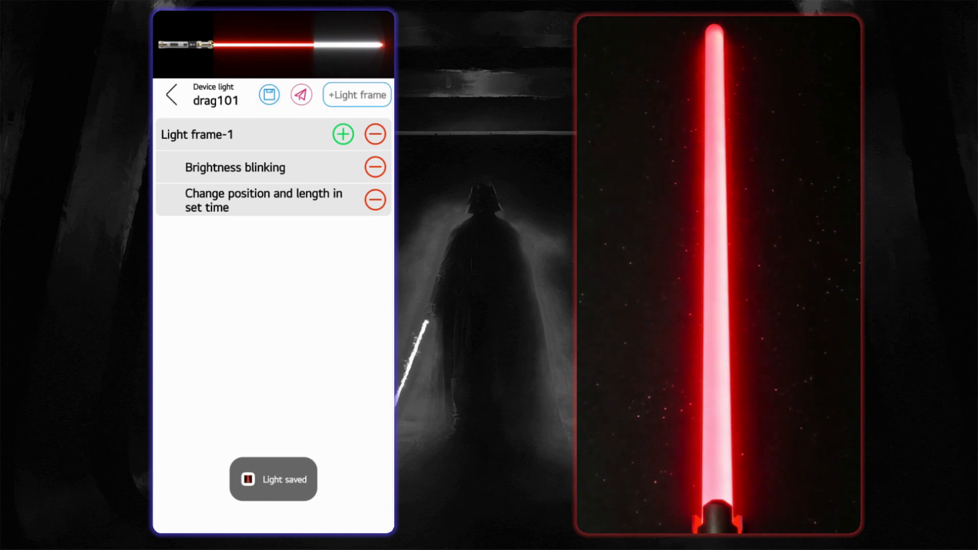
pyautogui.click(300, 95)
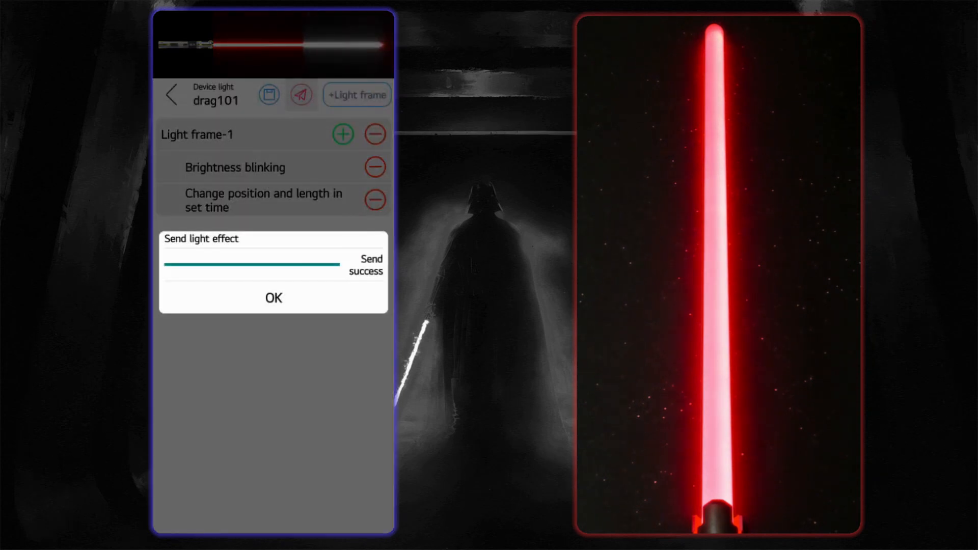
pyautogui.click(273, 297)
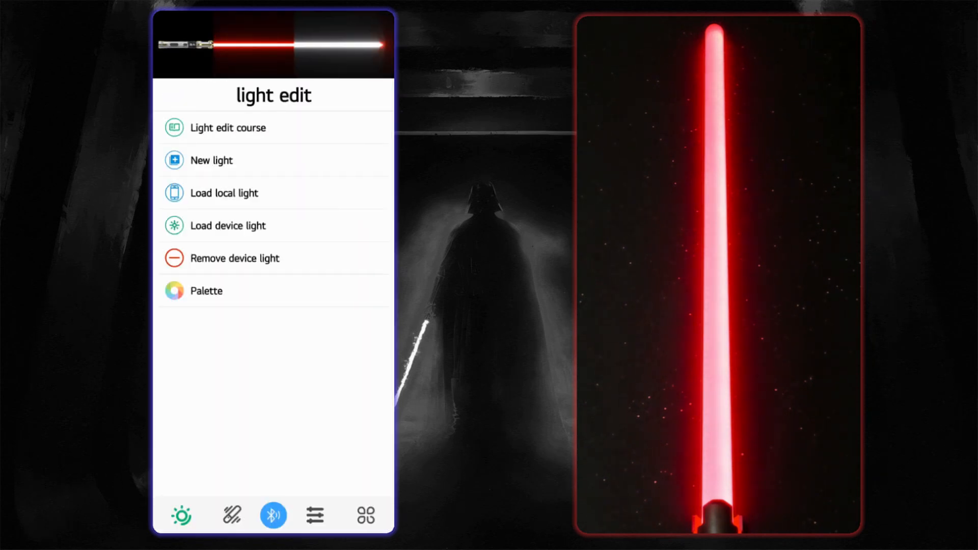
pyautogui.click(232, 515)
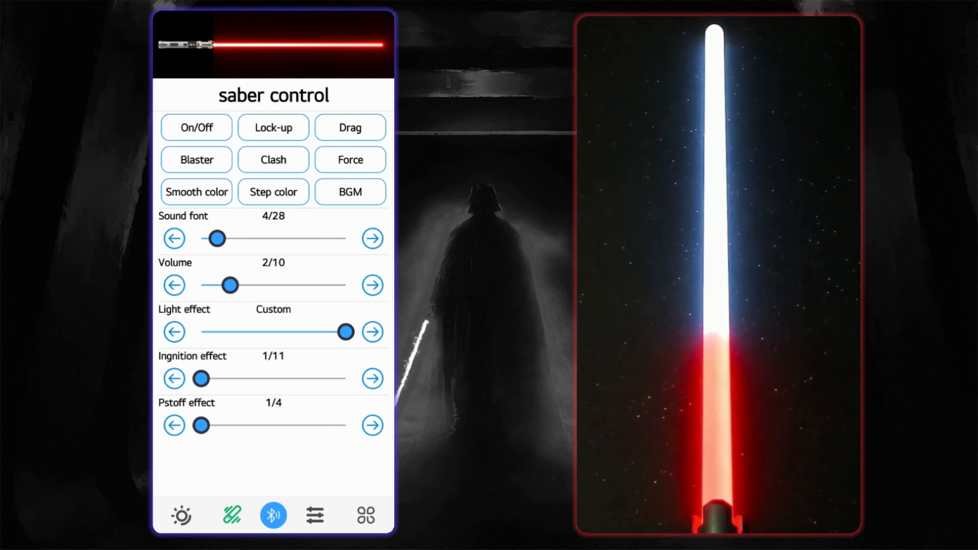
# Step: Load Drag and nudge Light frame-1's tip position to 94, then confirm
pyautogui.click(350, 127)
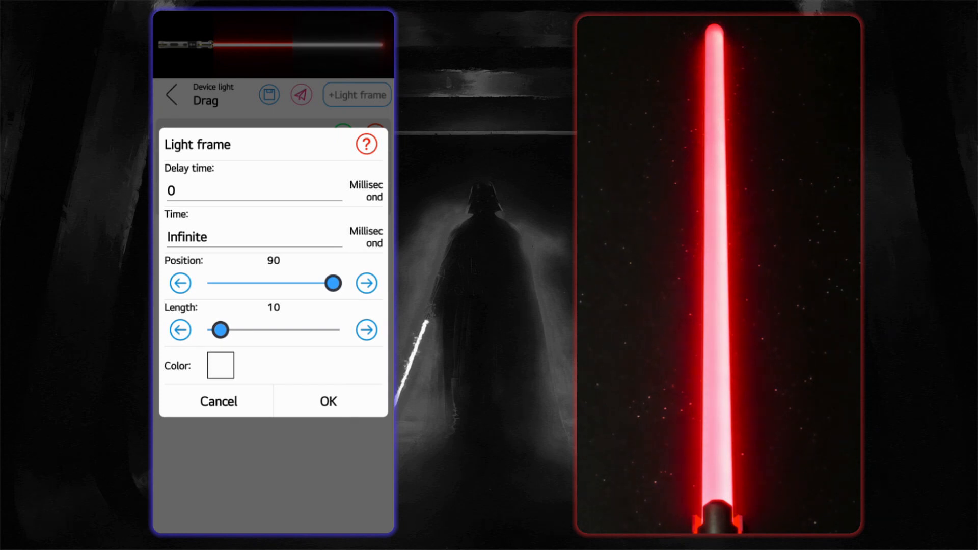
pyautogui.click(366, 283)
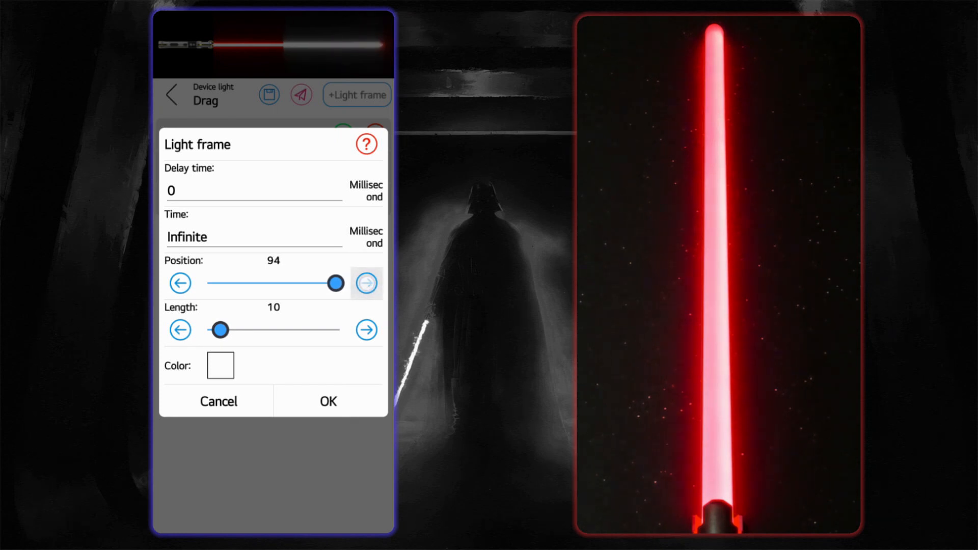
pyautogui.click(328, 401)
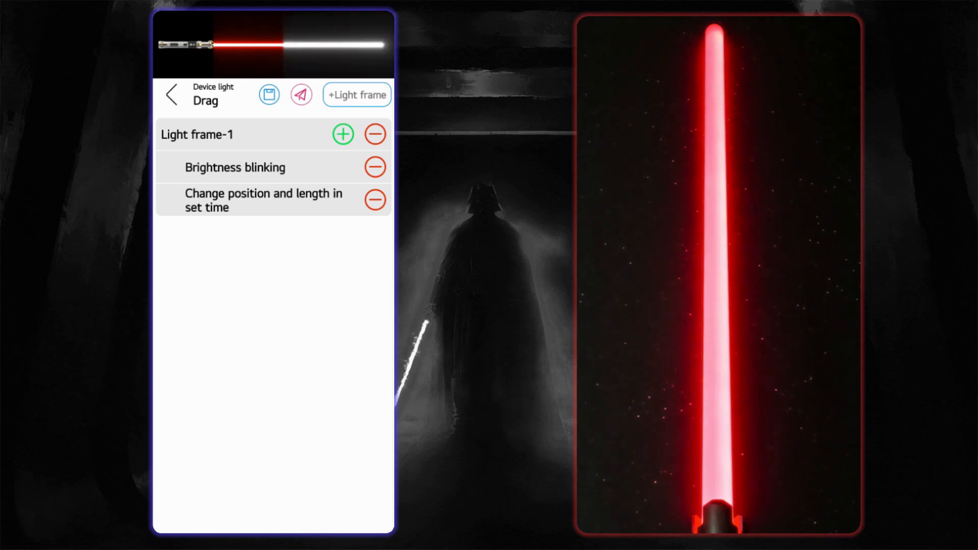
# Step: Replace Light frame-1's brightness blinking with a red Fire animation and send the Drag effect
pyautogui.click(375, 167)
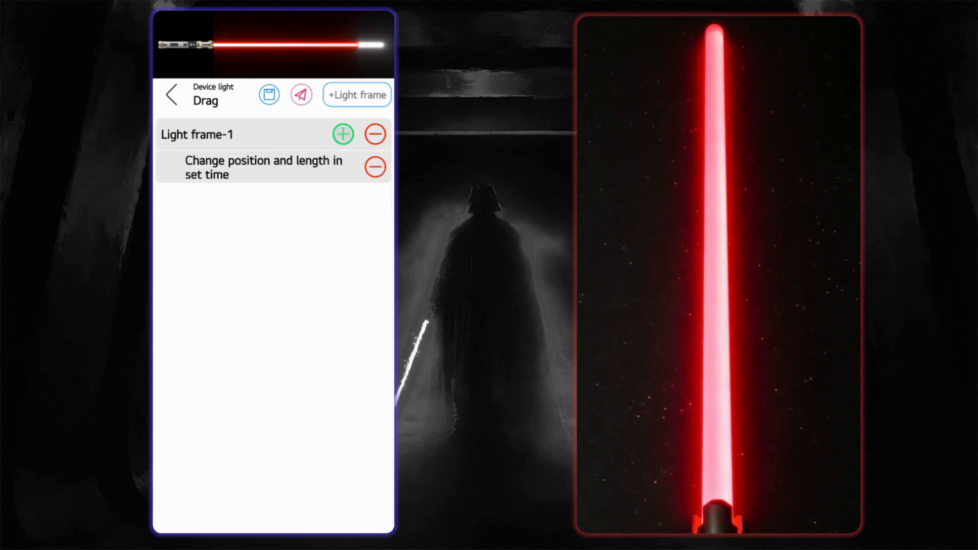
pyautogui.click(341, 133)
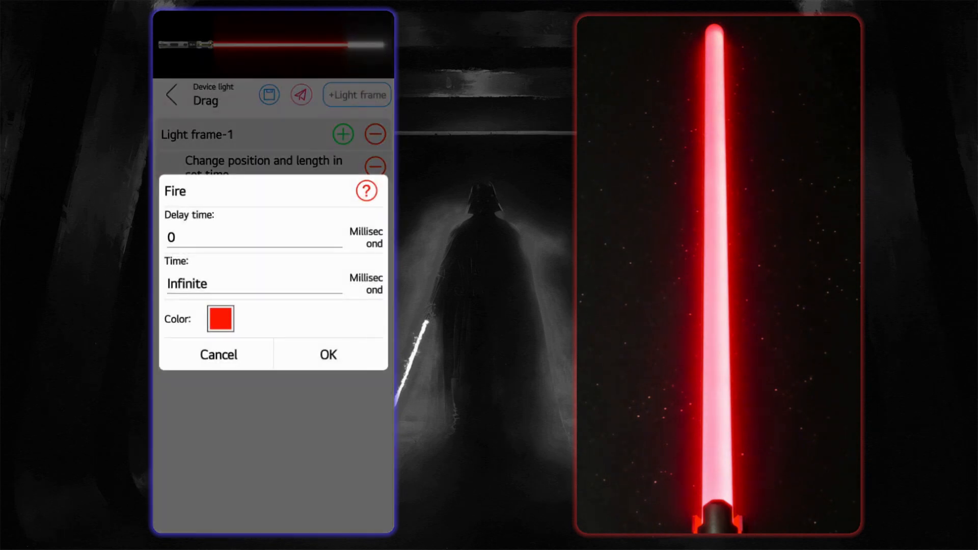
pyautogui.click(220, 319)
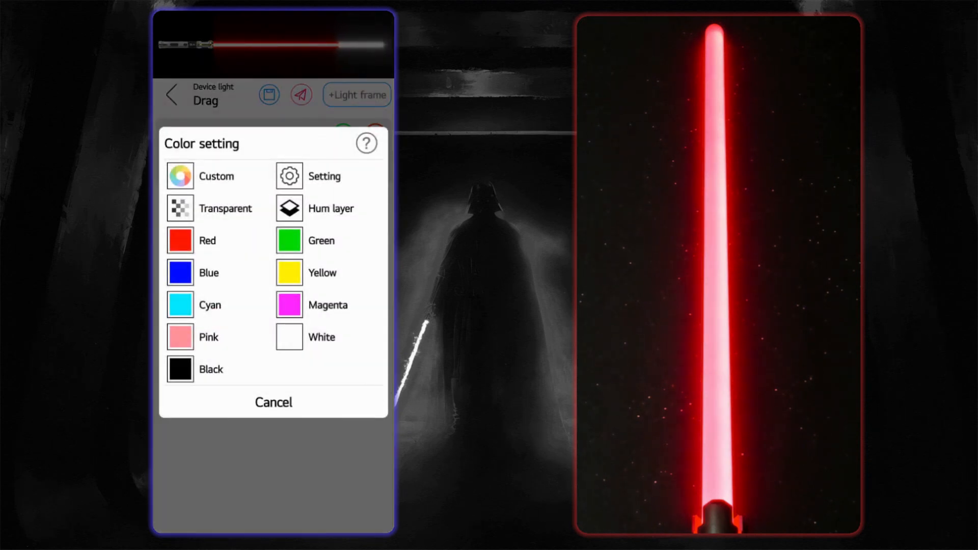
pyautogui.click(273, 402)
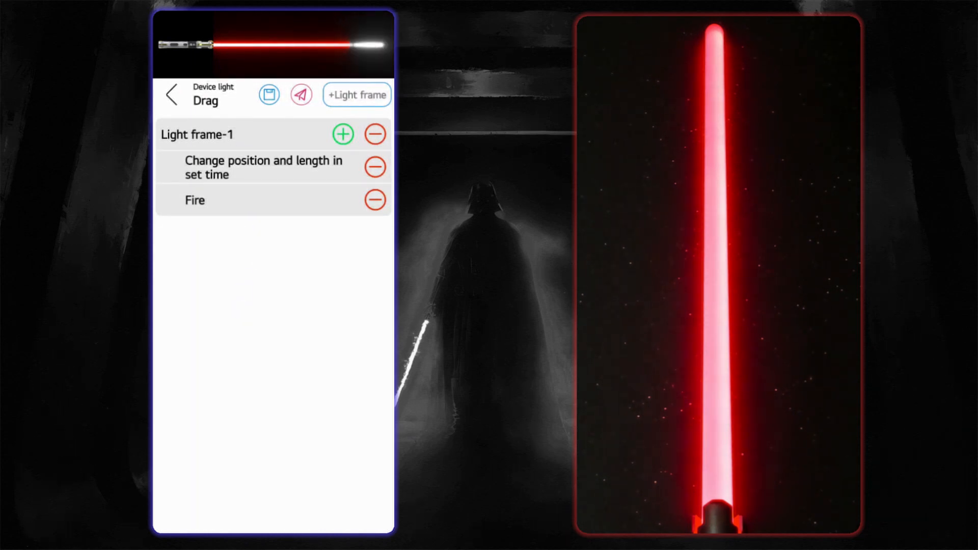
pyautogui.click(300, 95)
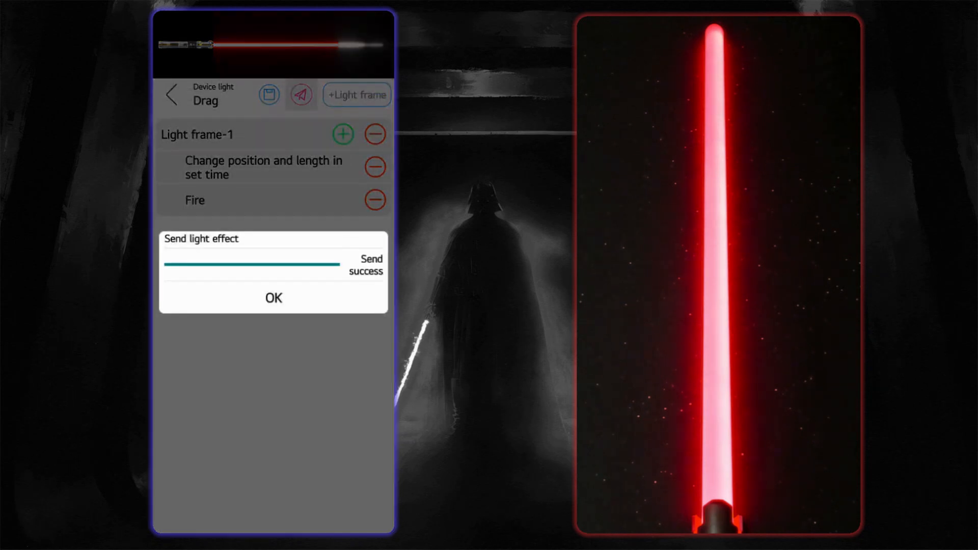
pyautogui.click(274, 298)
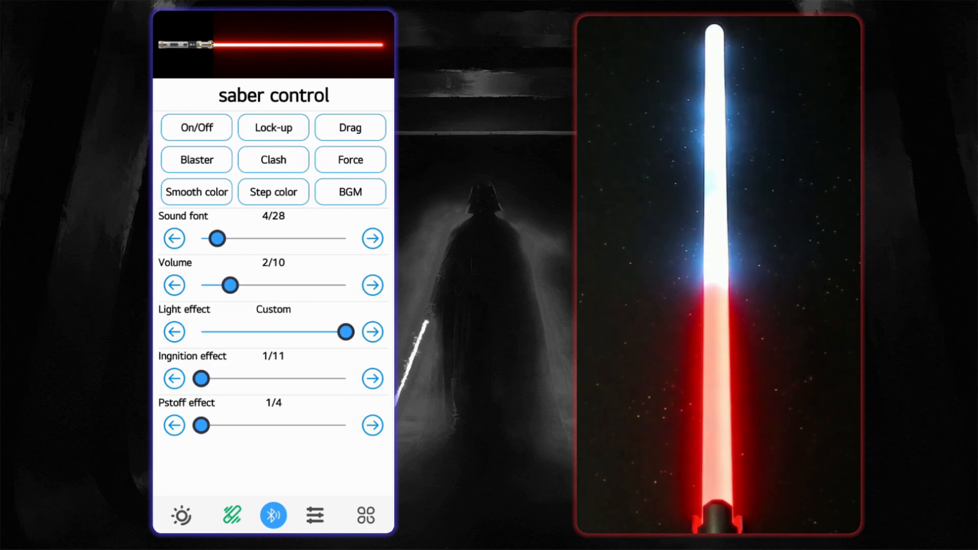
# Step: Add a Blend color animation to the Drag light's Light frame-1 and send it to the saber
pyautogui.click(350, 128)
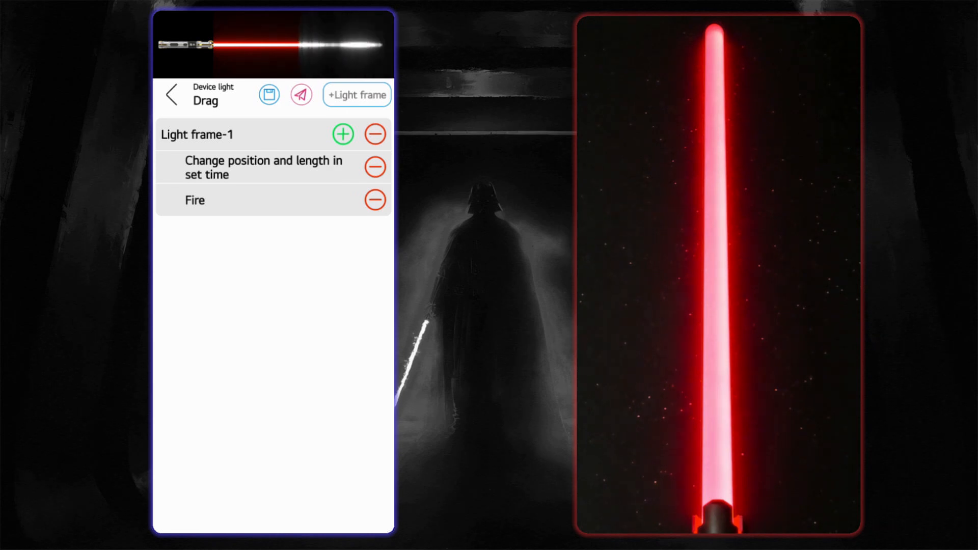
pyautogui.click(342, 134)
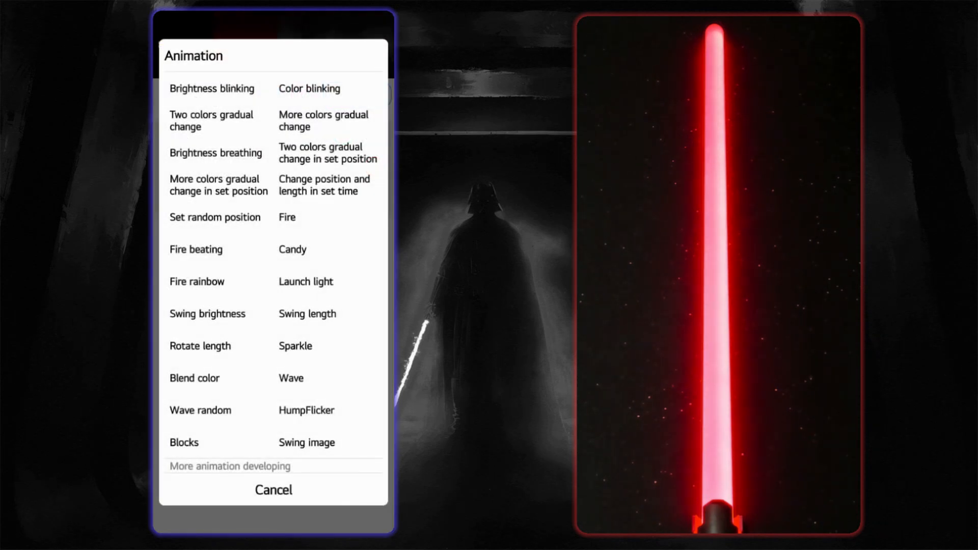
pyautogui.click(194, 378)
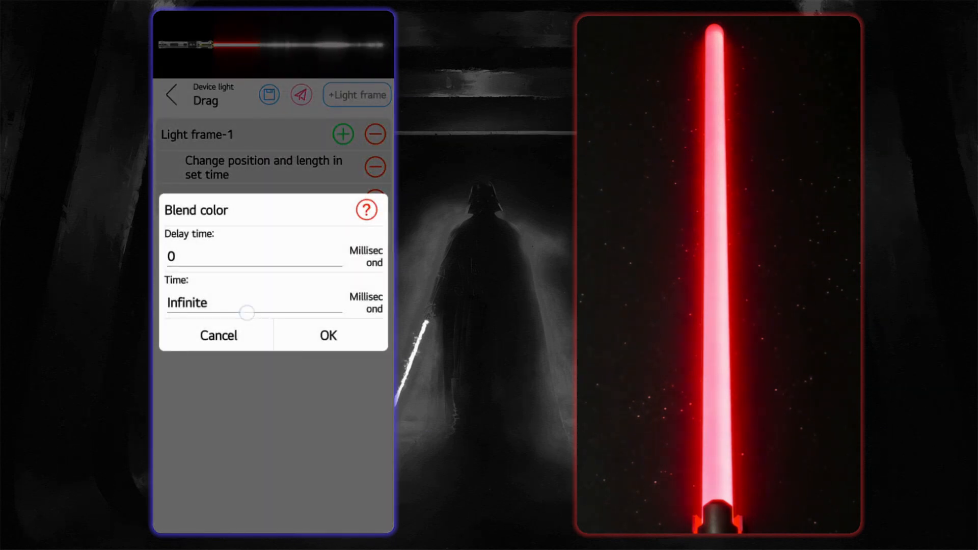
pyautogui.click(327, 335)
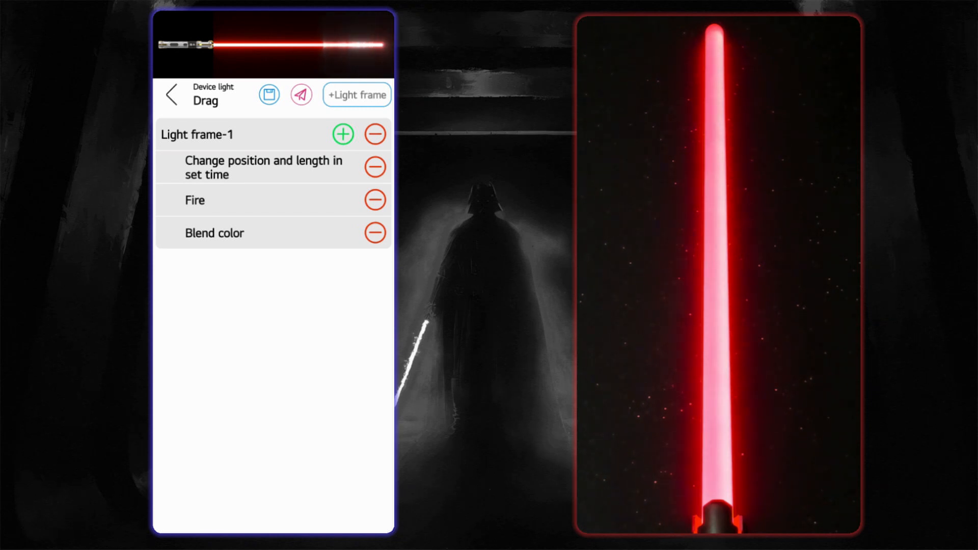
pyautogui.click(300, 95)
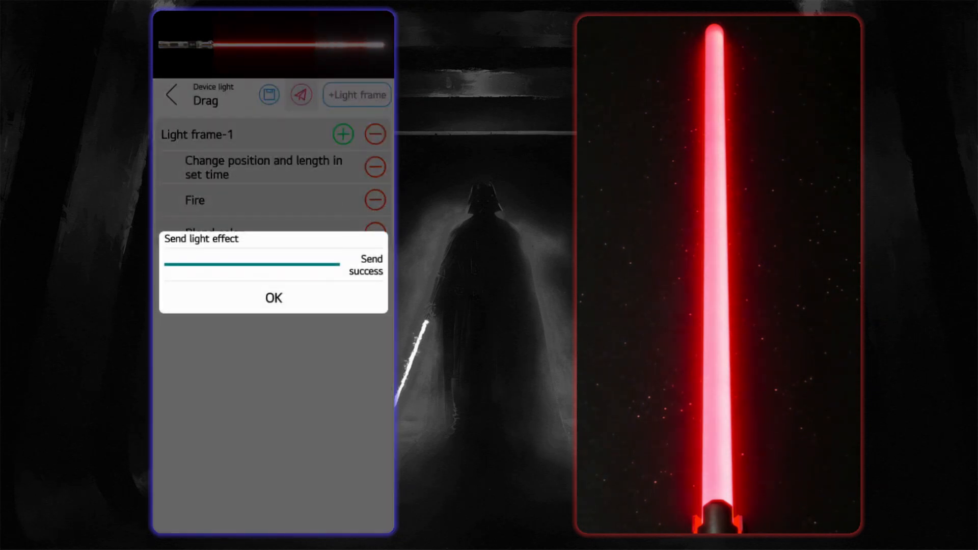
pyautogui.click(272, 298)
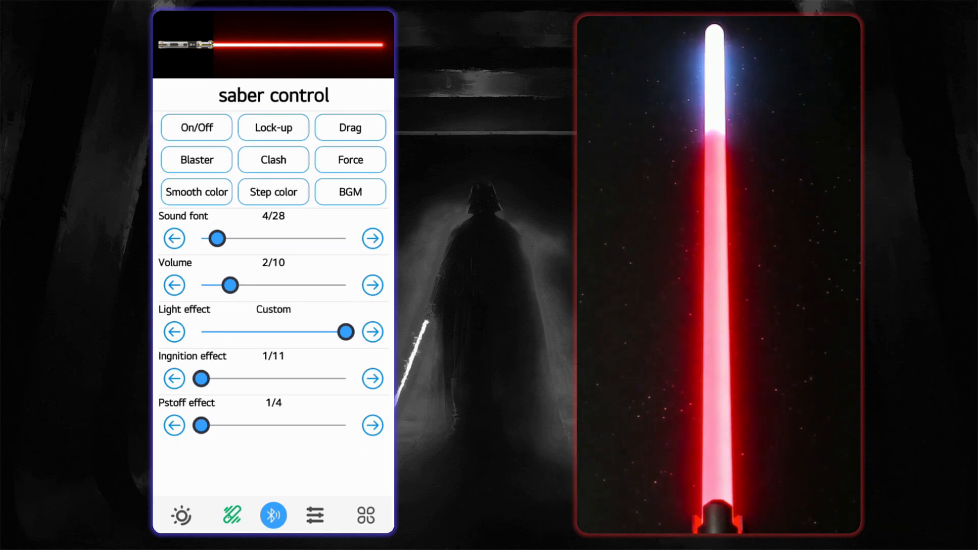
# Step: Reopen the Drag light, add a Candy animation, then remove it
pyautogui.click(373, 332)
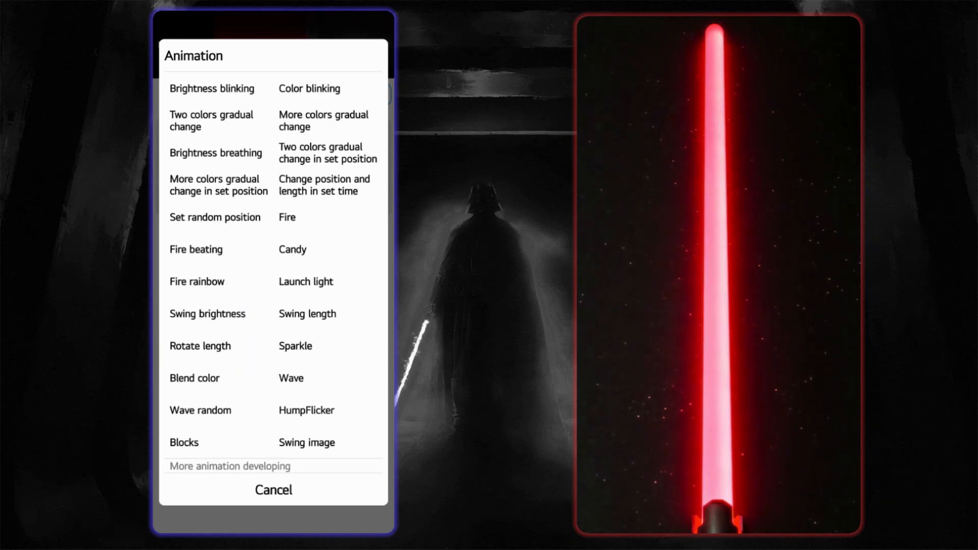
pyautogui.click(291, 249)
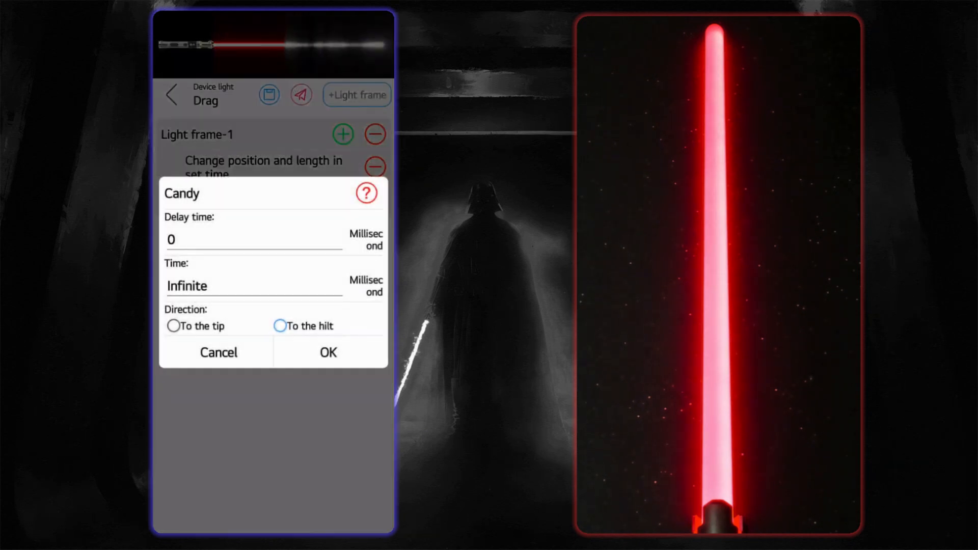
pyautogui.click(328, 352)
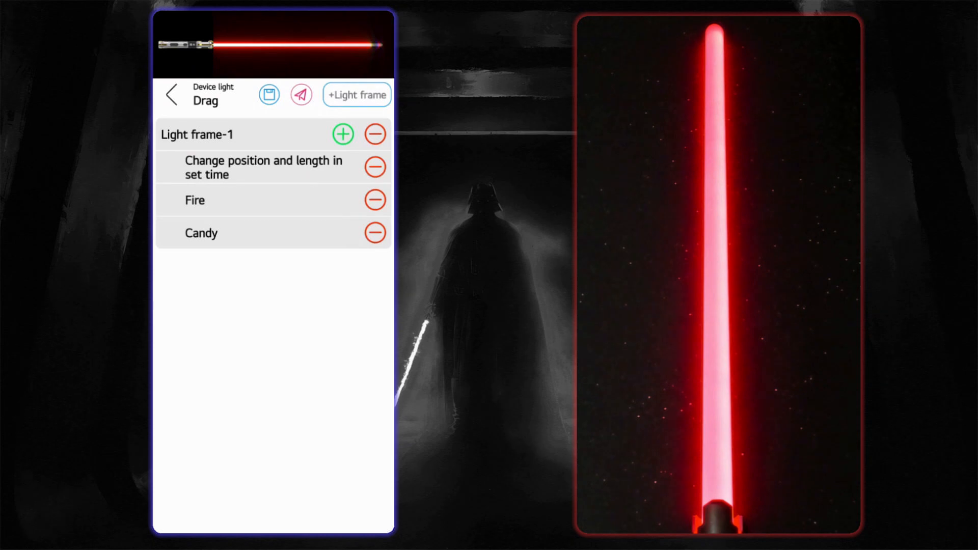
pyautogui.click(375, 232)
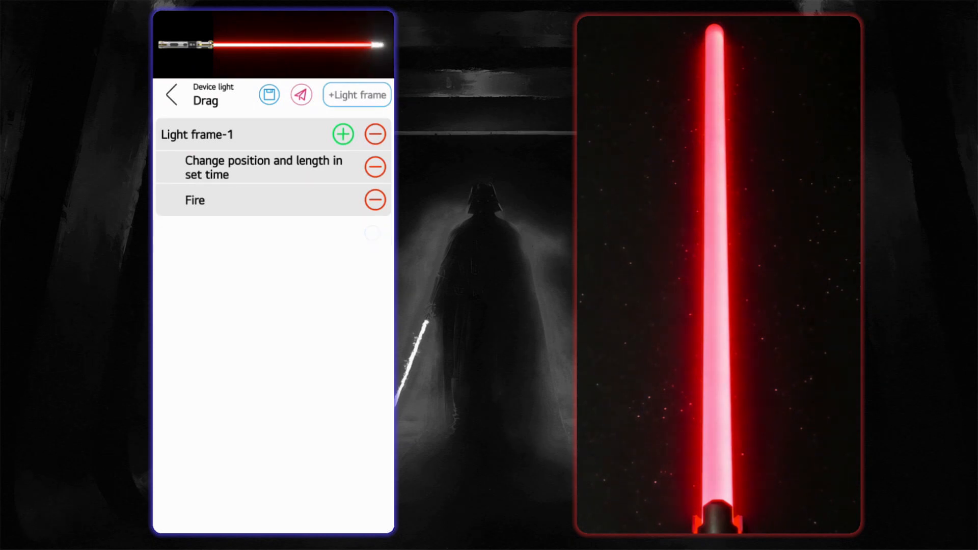
# Step: Add a Fire rainbow animation to Light frame-1, then remove it
pyautogui.click(195, 200)
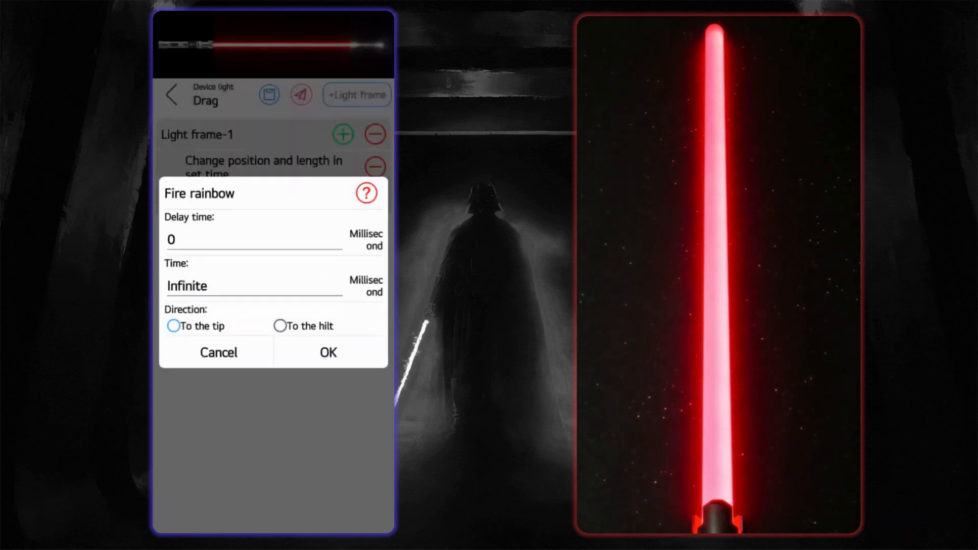
pyautogui.click(327, 352)
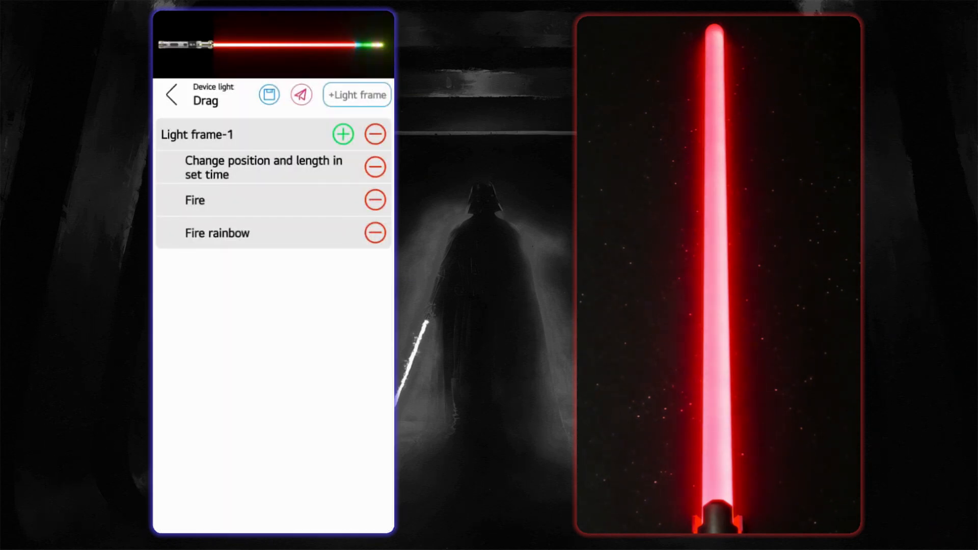
pyautogui.click(375, 233)
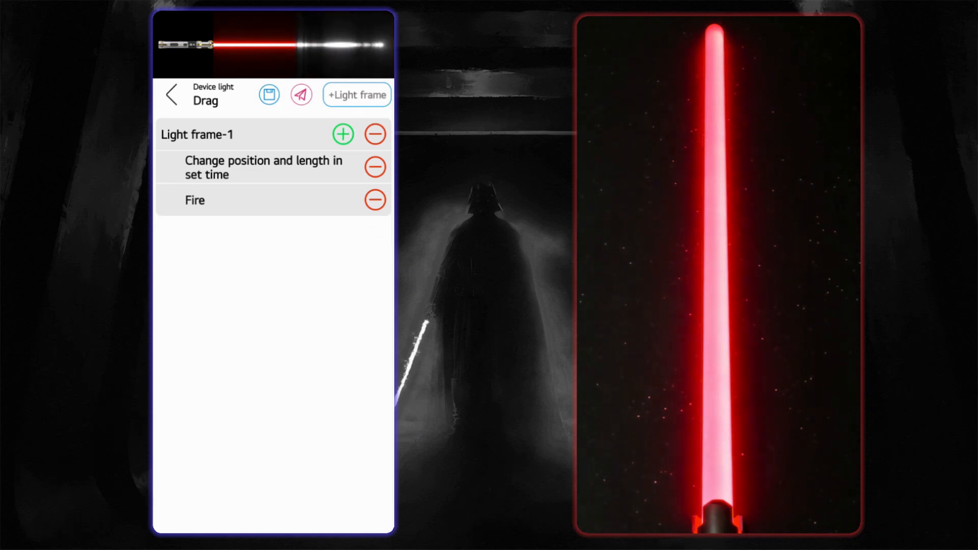